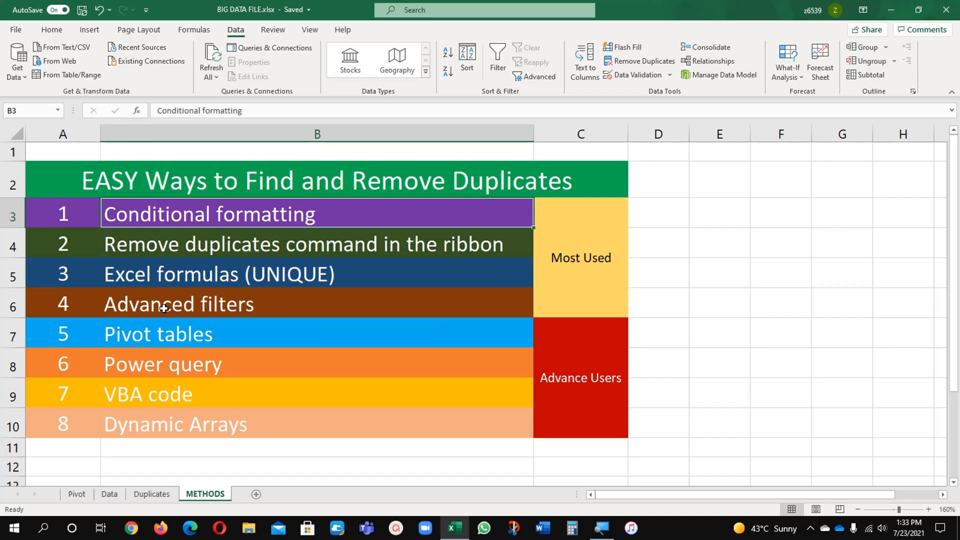
Review the METHODS list entries, then switch to the Duplicates sheet with the vendor table.
{"action": "left_click", "coordinate": [62, 214]}
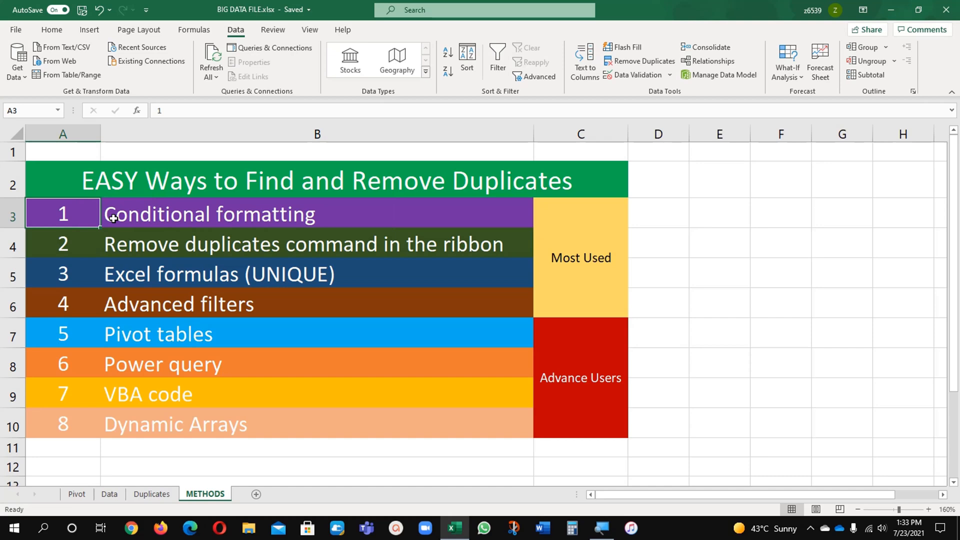
{"action": "left_click", "coordinate": [317, 304]}
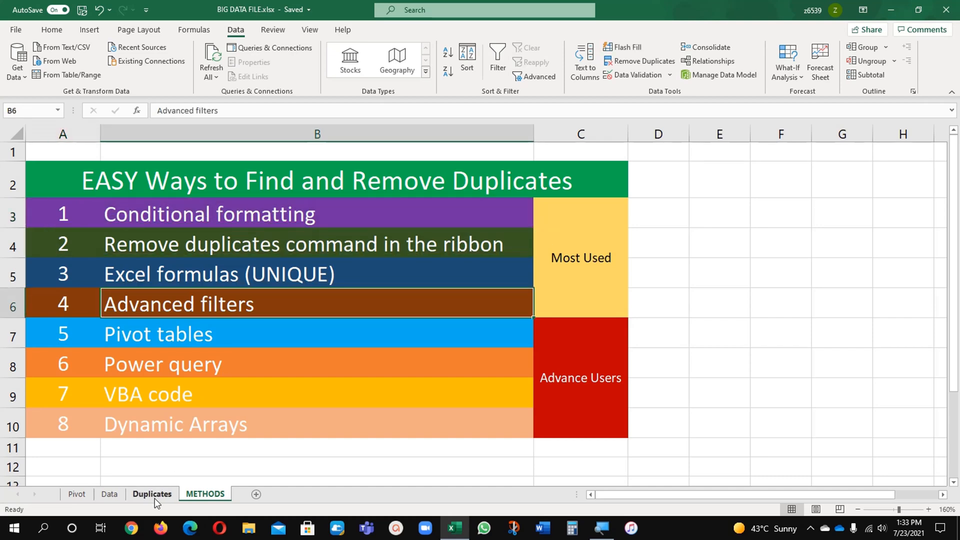
{"action": "left_click", "coordinate": [152, 495]}
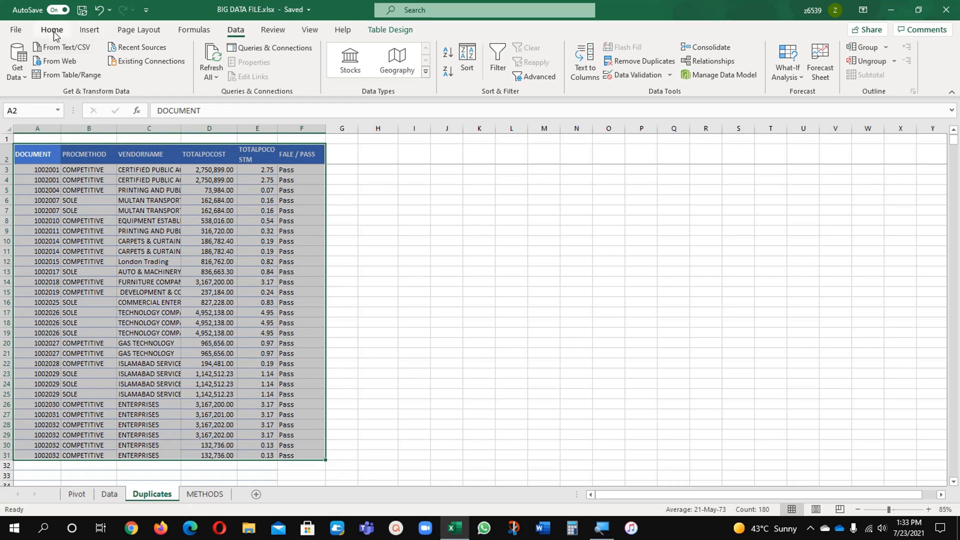
Add a Highlight Cells rule that shades Unique values light red instead of duplicates.
{"action": "left_click", "coordinate": [51, 29]}
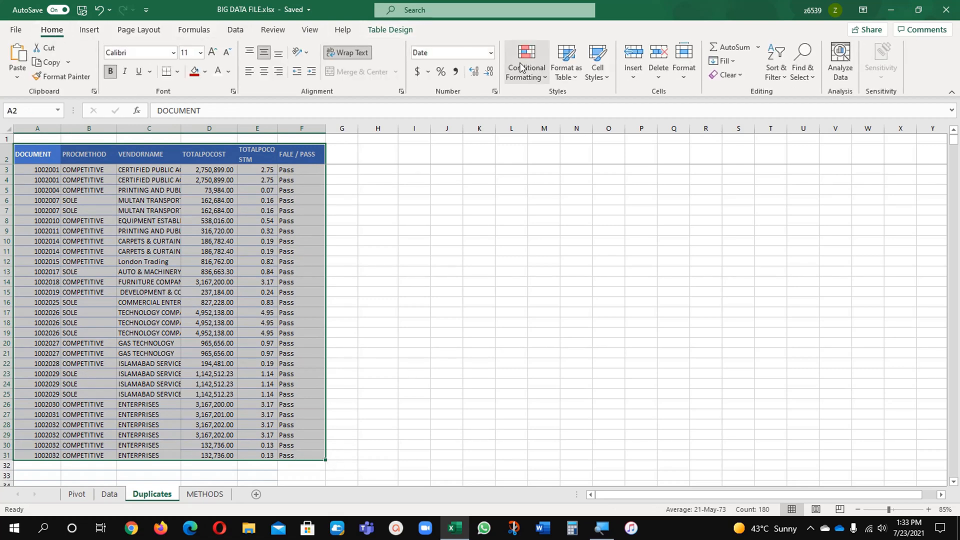
{"action": "left_click", "coordinate": [526, 61]}
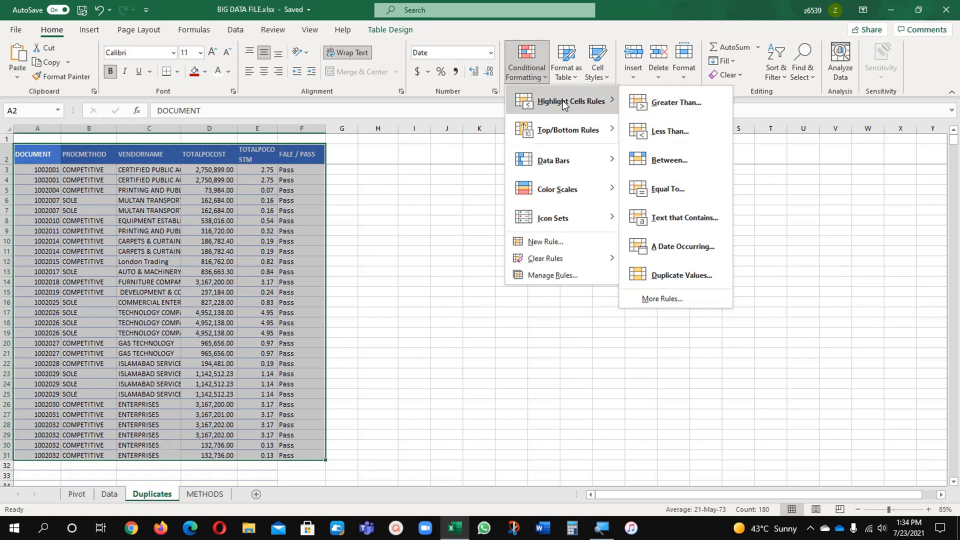
{"action": "mouse_move", "coordinate": [677, 102]}
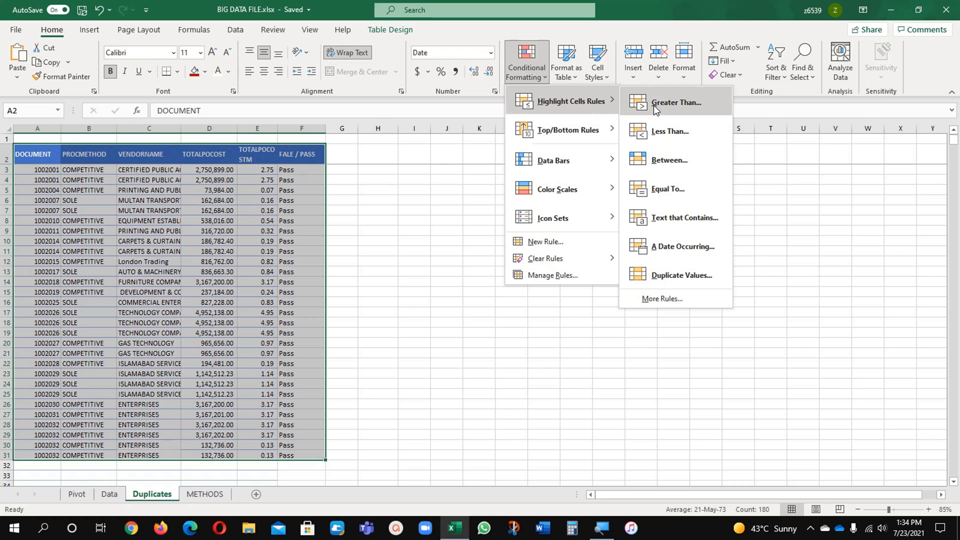
{"action": "left_click", "coordinate": [681, 274]}
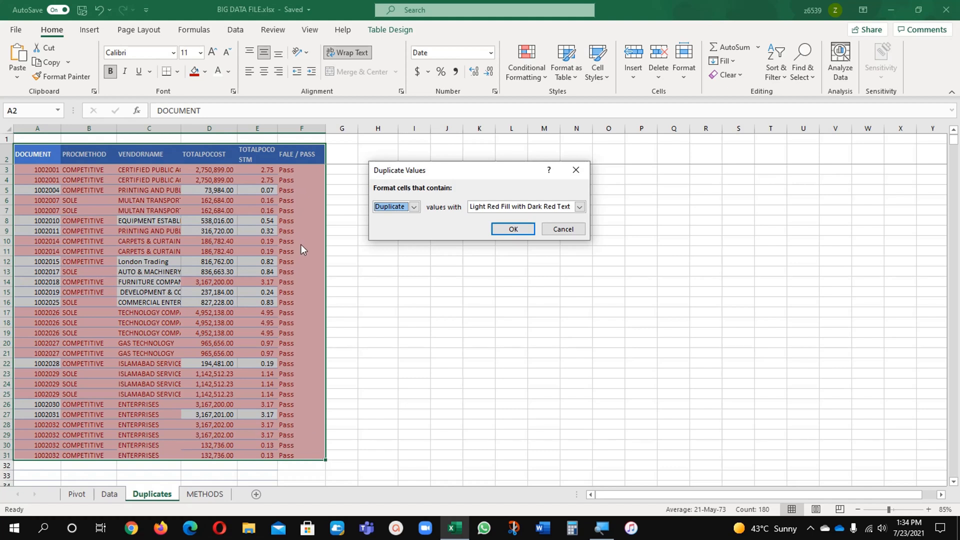
{"action": "mouse_move", "coordinate": [90, 302]}
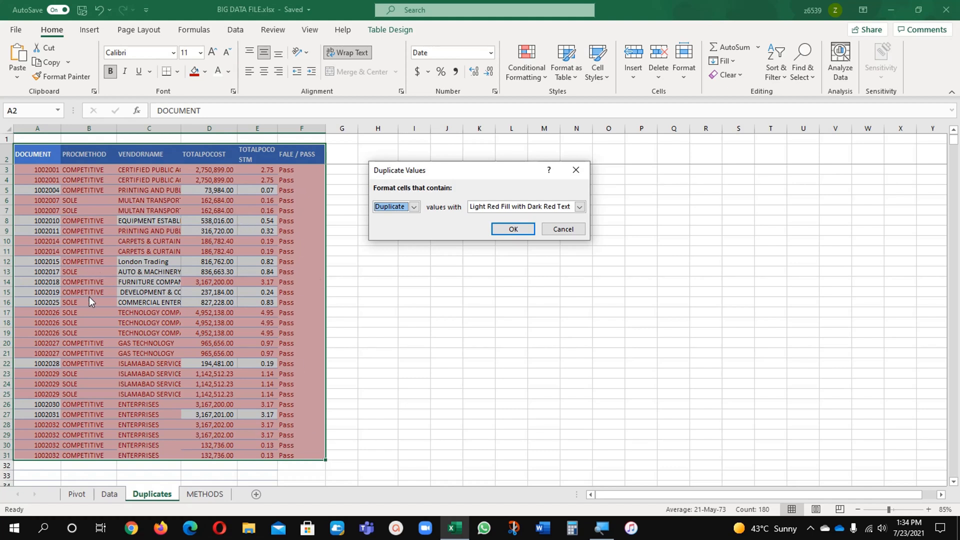
{"action": "mouse_move", "coordinate": [297, 210]}
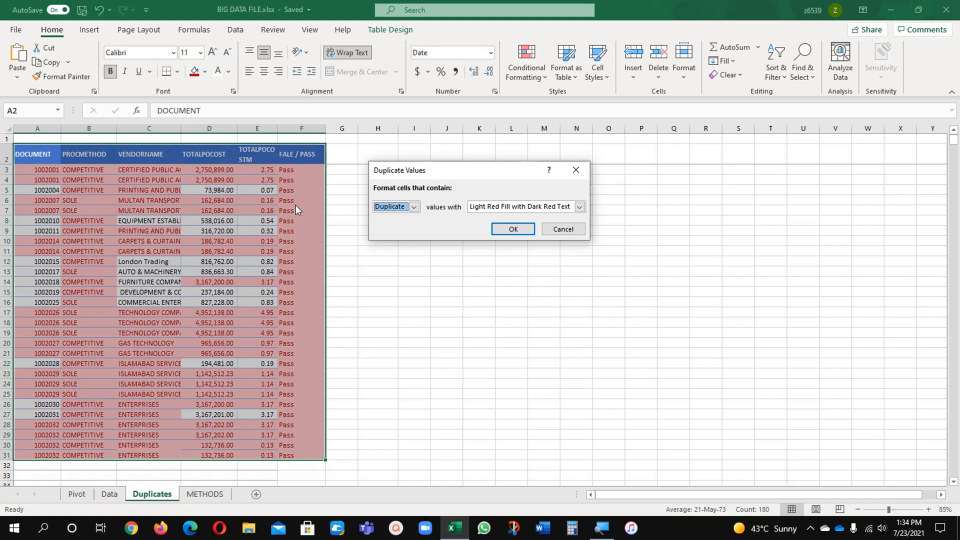
{"action": "mouse_move", "coordinate": [256, 354]}
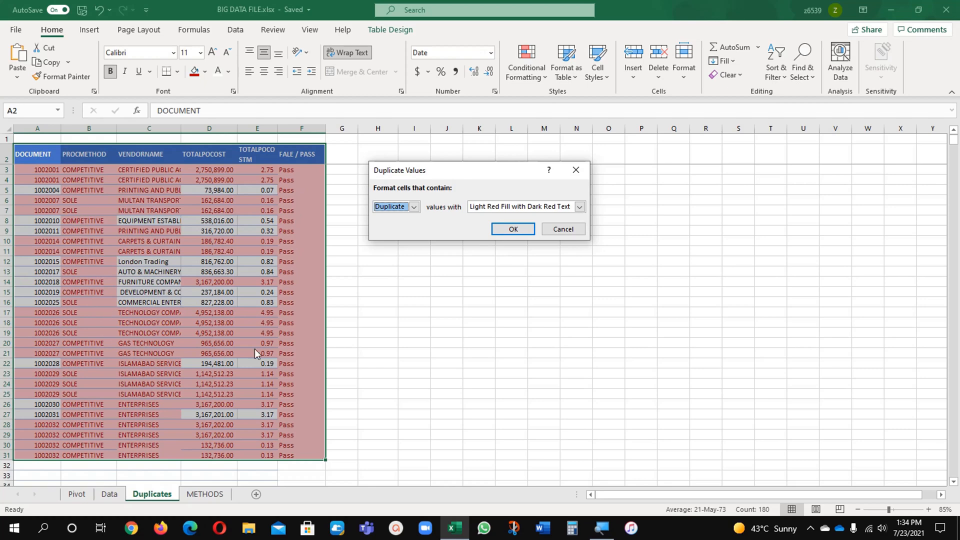
{"action": "left_click", "coordinate": [413, 206]}
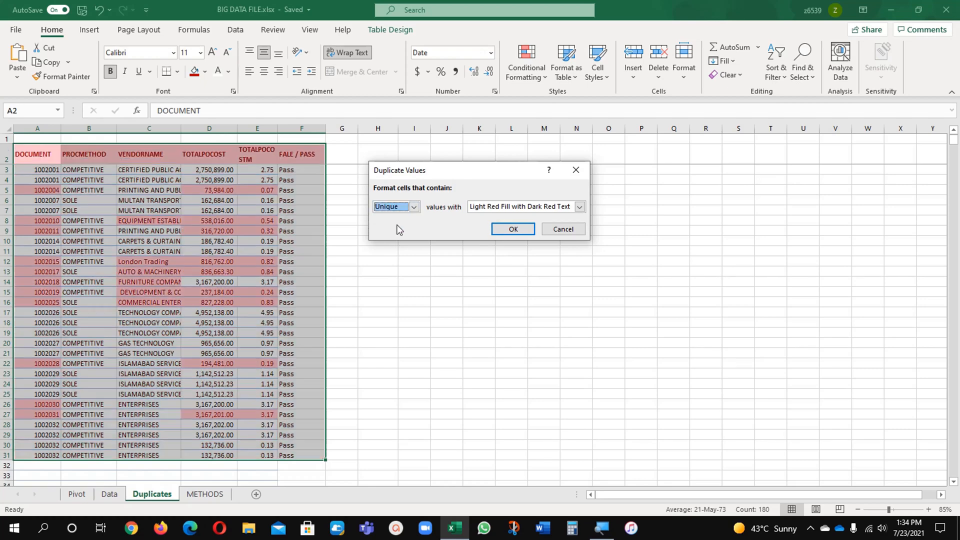
{"action": "left_click", "coordinate": [512, 228]}
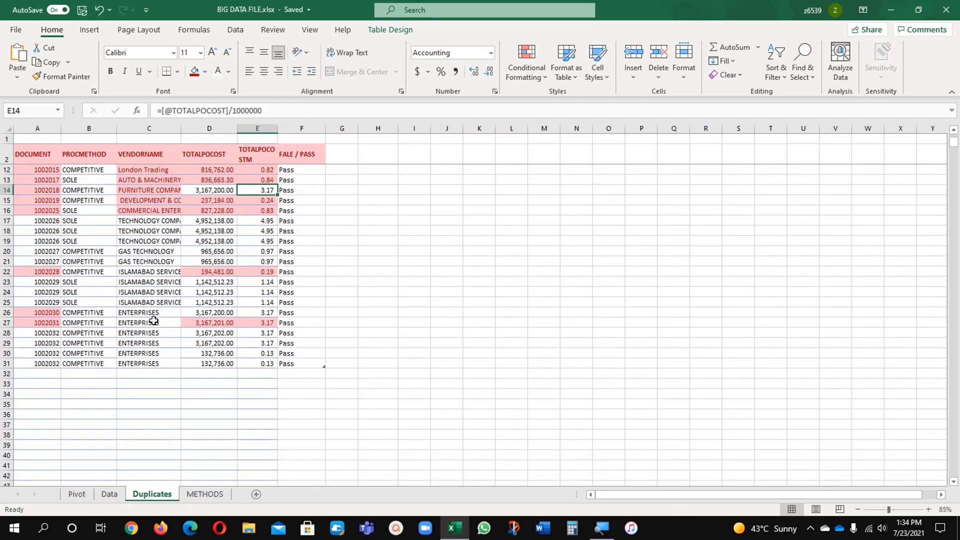
Select document 1002030 and a neighbouring cell to inspect the shading.
{"action": "left_click", "coordinate": [37, 312]}
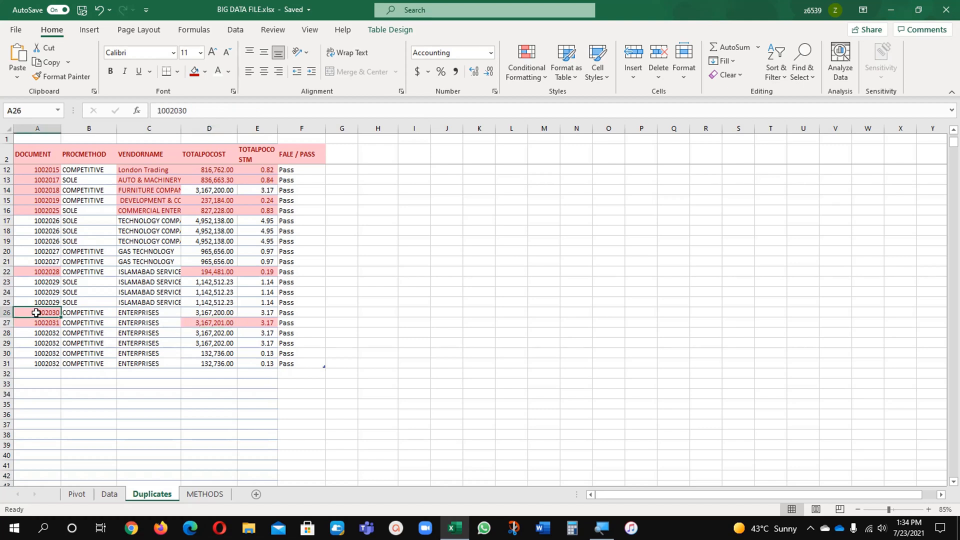
{"action": "left_click", "coordinate": [209, 323]}
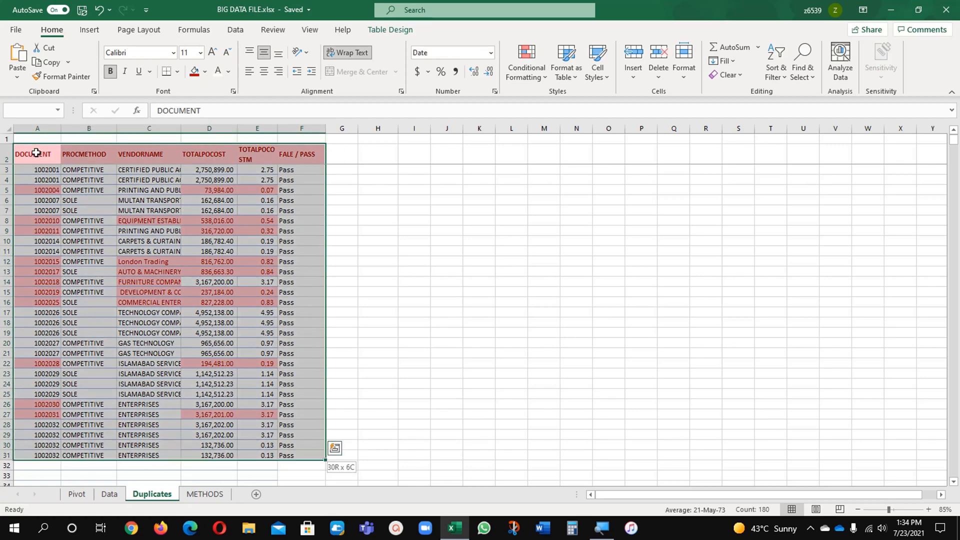
Return to the METHODS sheet and select the 'Remove duplicates command in the ribbon' entry.
{"action": "left_click", "coordinate": [775, 61]}
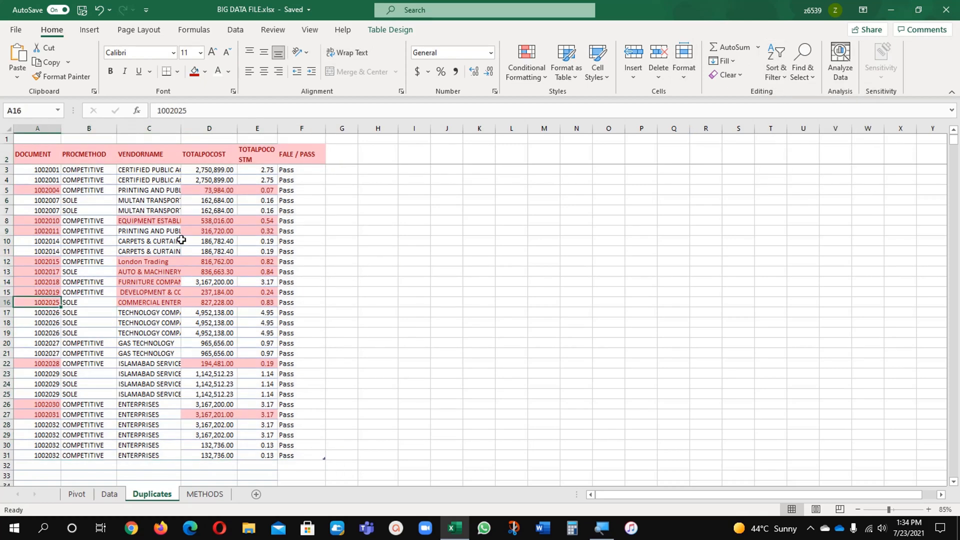
{"action": "left_click", "coordinate": [37, 220]}
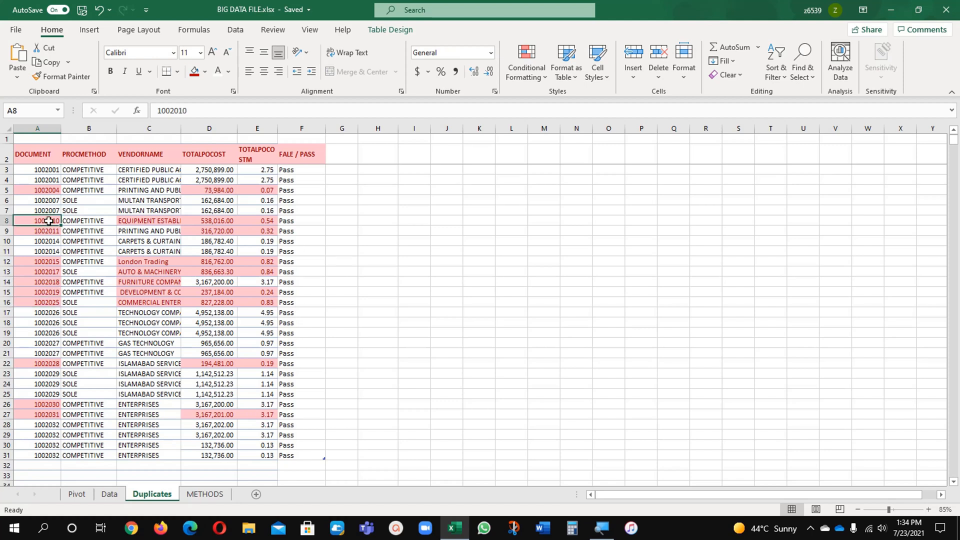
{"action": "left_click", "coordinate": [37, 170]}
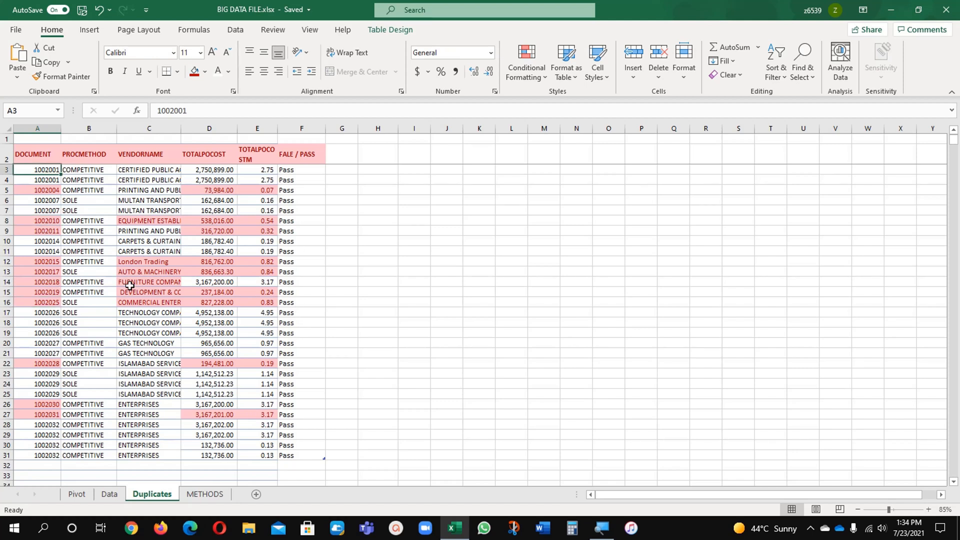
{"action": "mouse_move", "coordinate": [144, 271]}
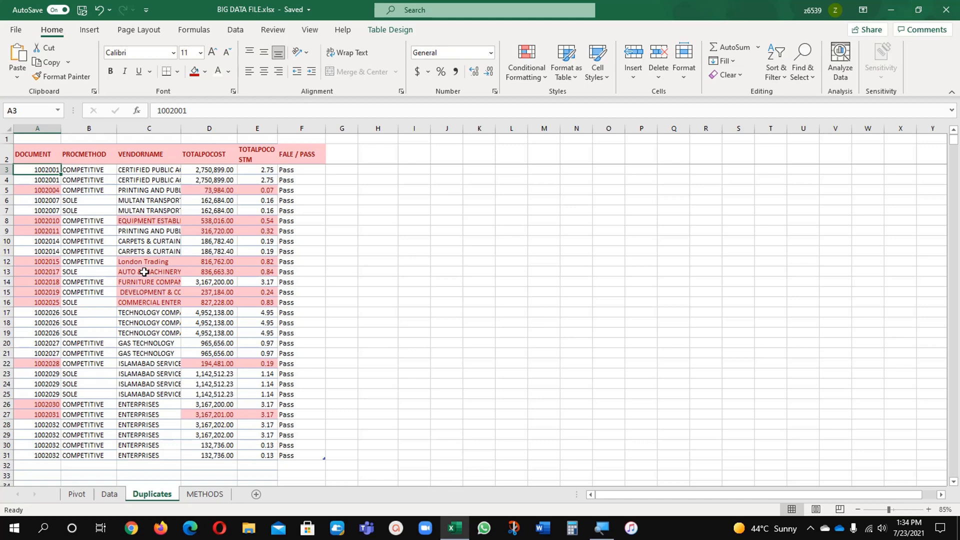
{"action": "left_click", "coordinate": [204, 494]}
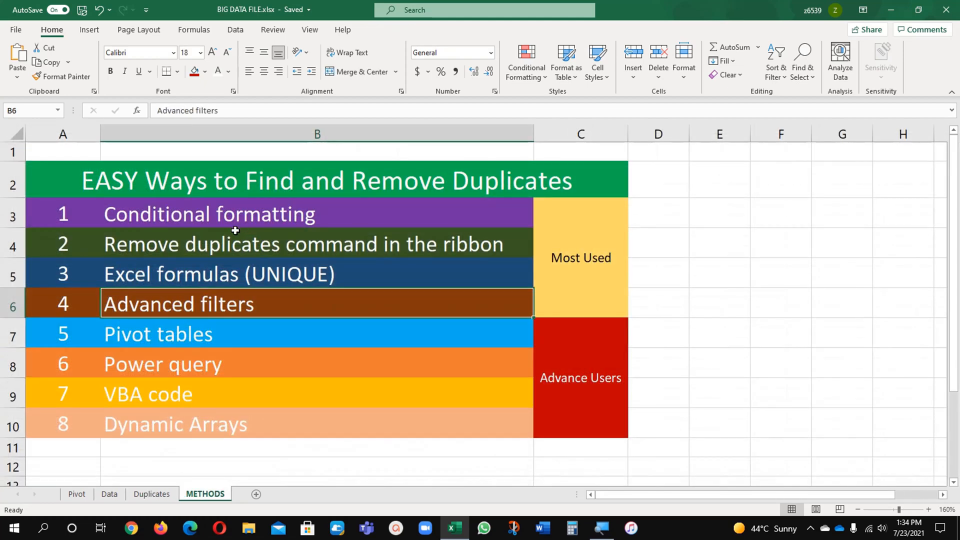
{"action": "left_click", "coordinate": [306, 244]}
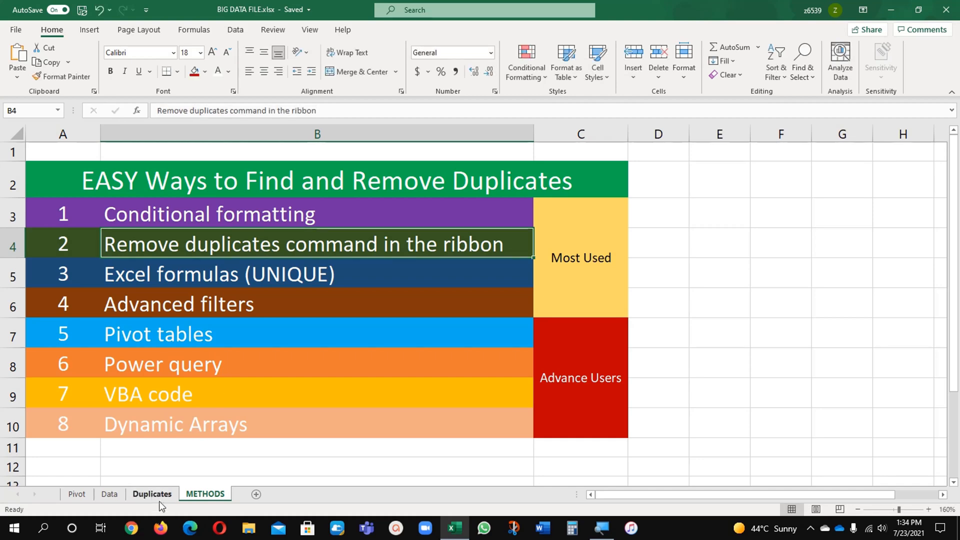
Delete the duplicate-highlighting rule from the copied table in I:N and autofit its columns.
{"action": "left_click", "coordinate": [151, 494]}
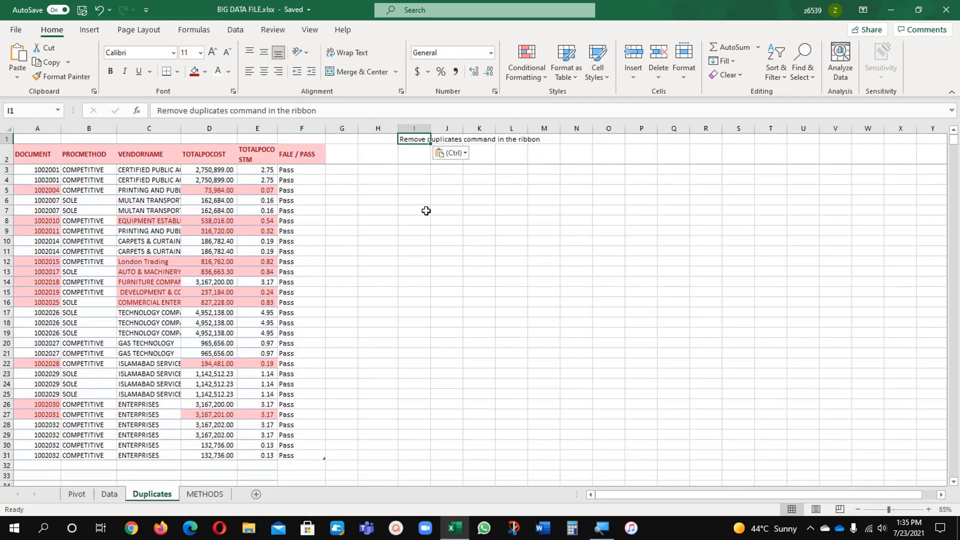
{"action": "left_click", "coordinate": [415, 155]}
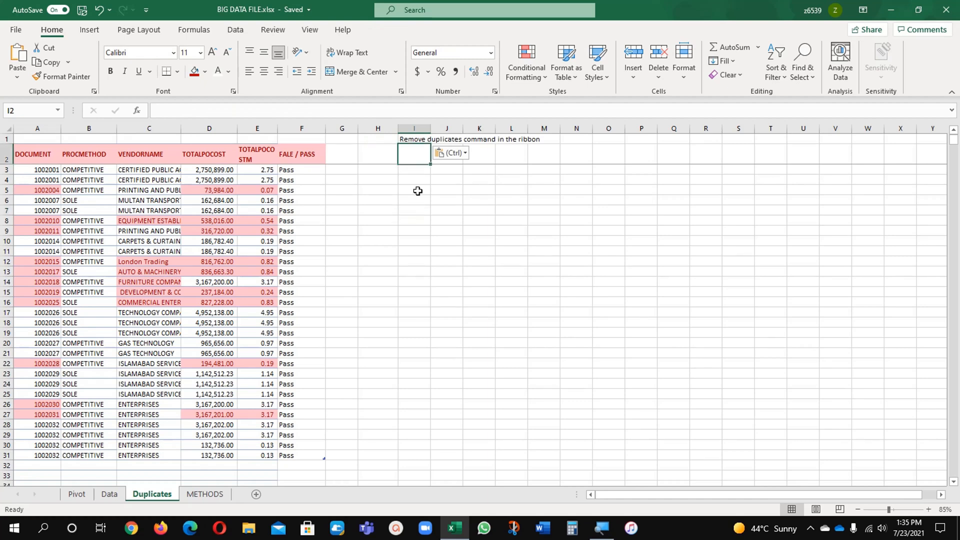
{"action": "left_click", "coordinate": [414, 190]}
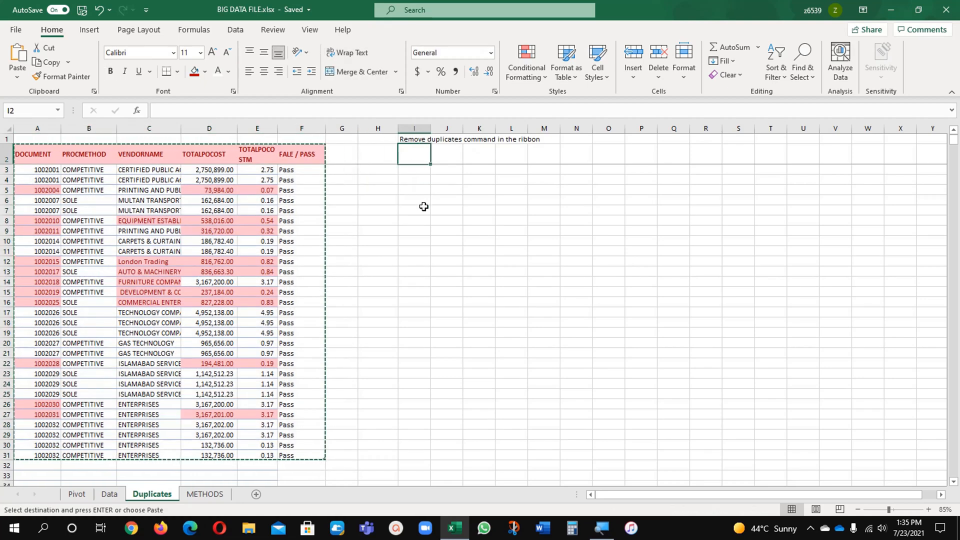
{"action": "left_click", "coordinate": [415, 154]}
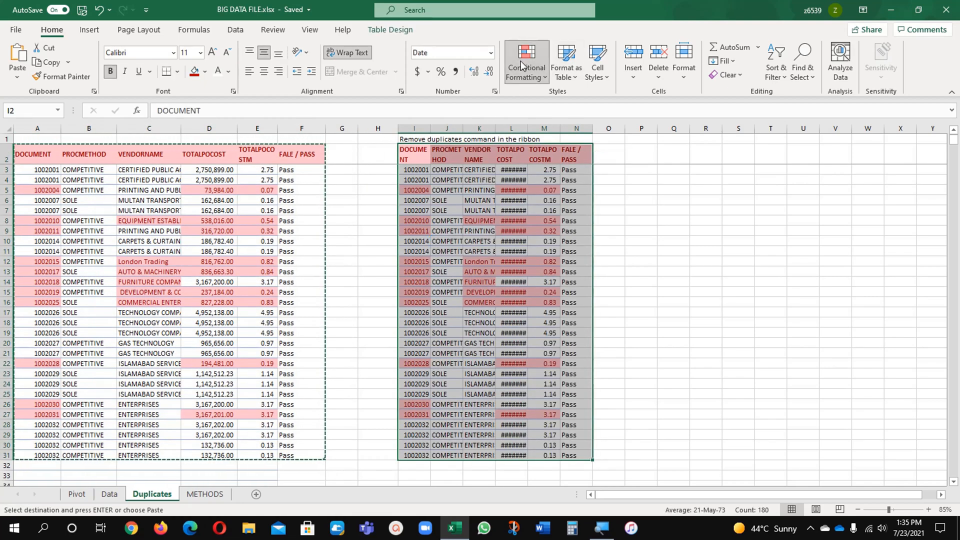
{"action": "left_click", "coordinate": [525, 61]}
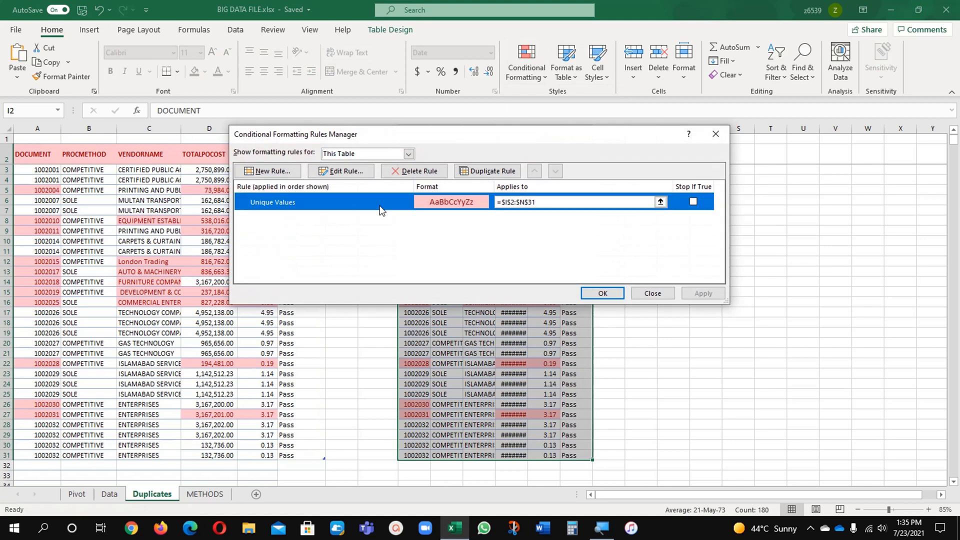
{"action": "left_click", "coordinate": [601, 293]}
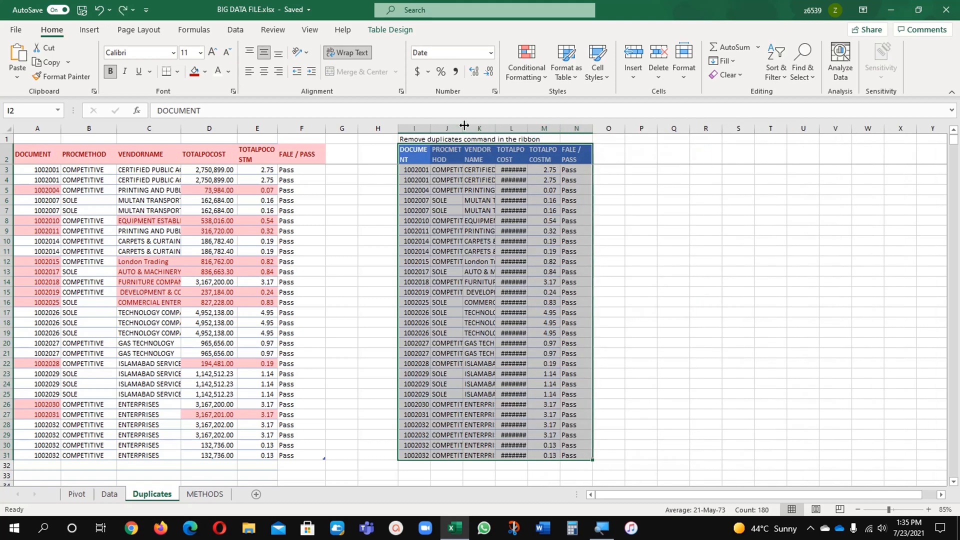
{"action": "double_click", "coordinate": [503, 128]}
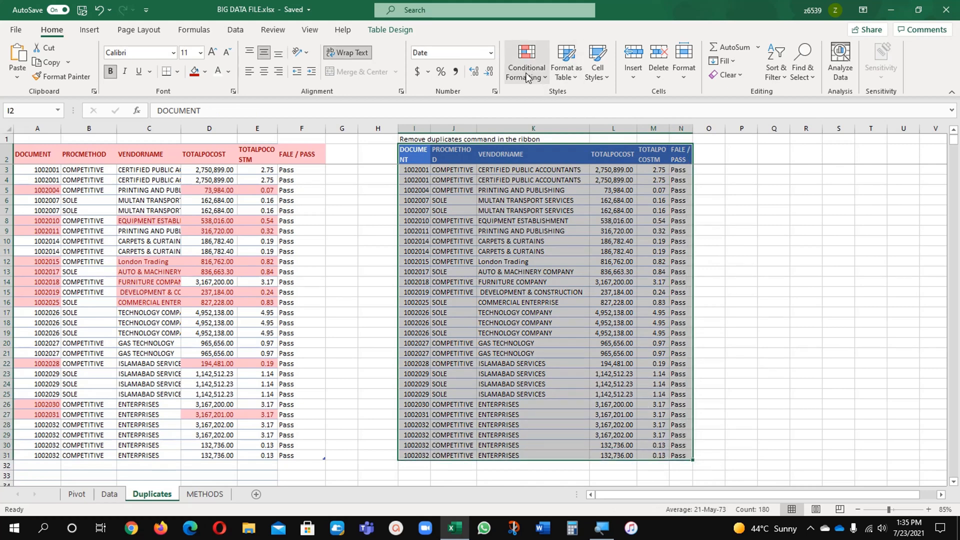
Run Remove Duplicates on all columns with headers on, removing 10 fully duplicated rows.
{"action": "left_click", "coordinate": [235, 29]}
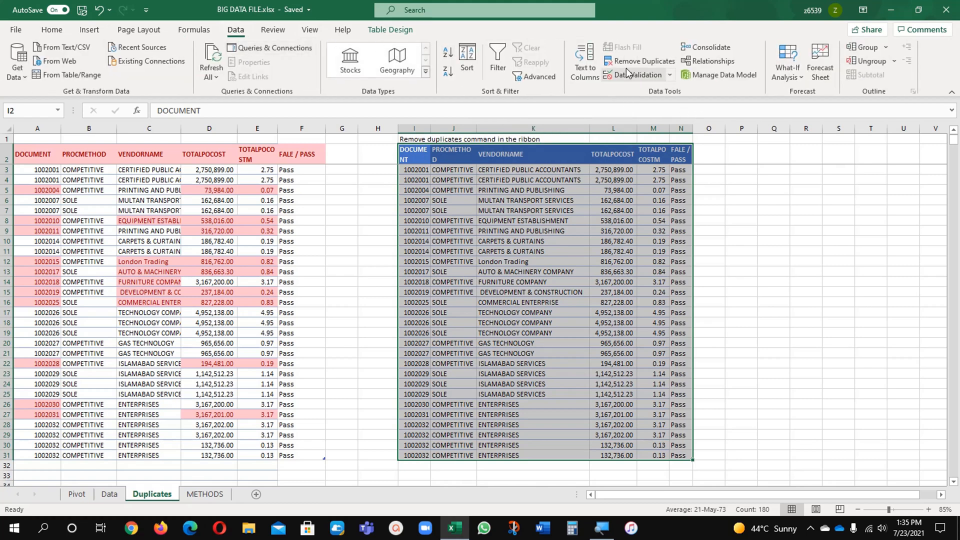
{"action": "mouse_move", "coordinate": [646, 61]}
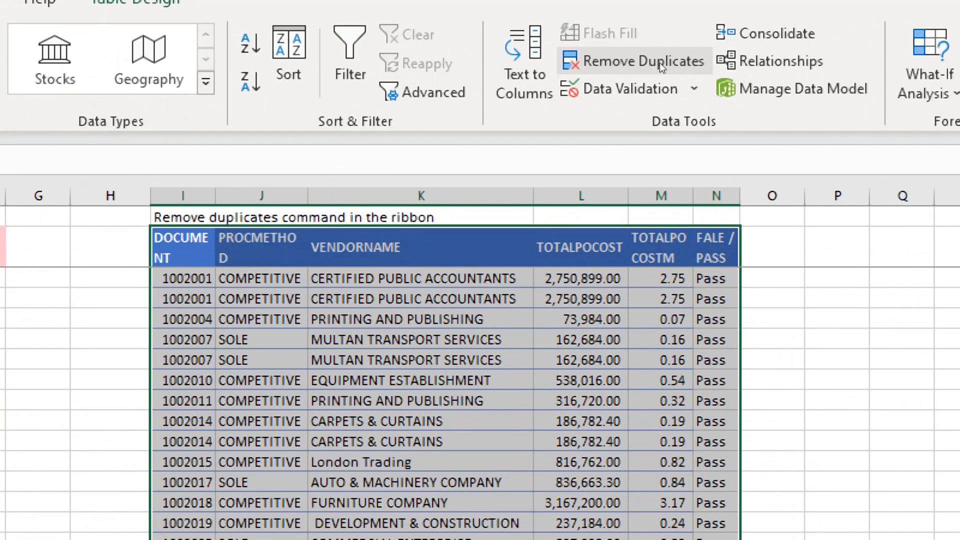
{"action": "mouse_move", "coordinate": [640, 67]}
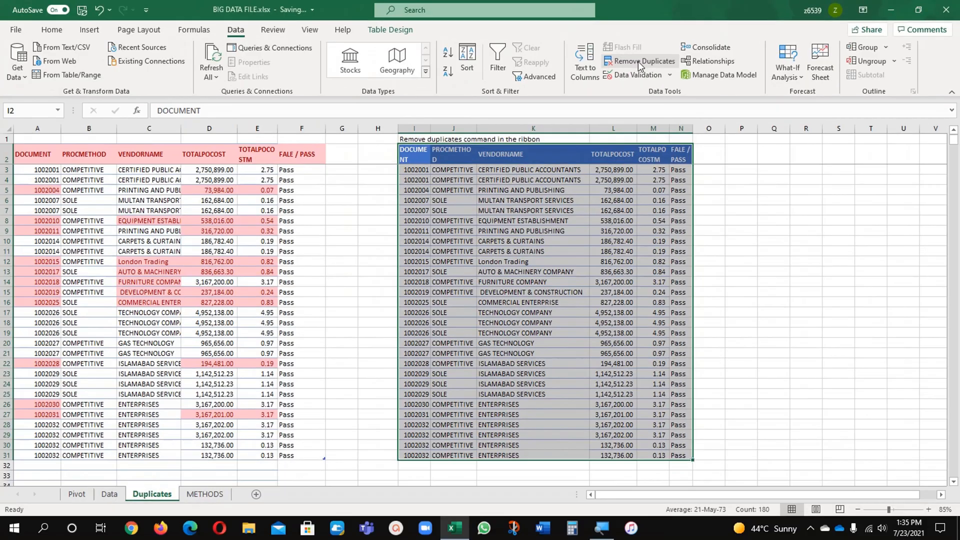
{"action": "left_click", "coordinate": [642, 61]}
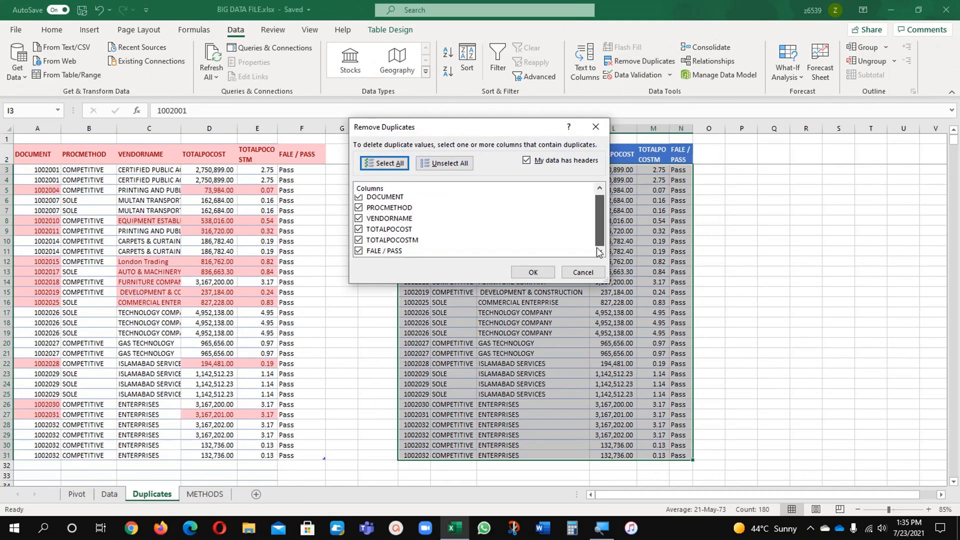
{"action": "left_click", "coordinate": [526, 160]}
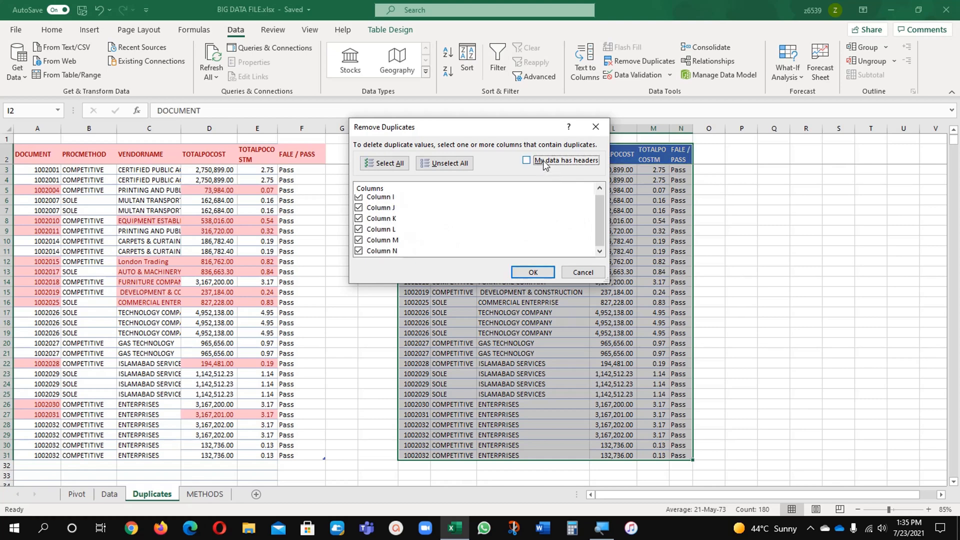
{"action": "left_click", "coordinate": [527, 160]}
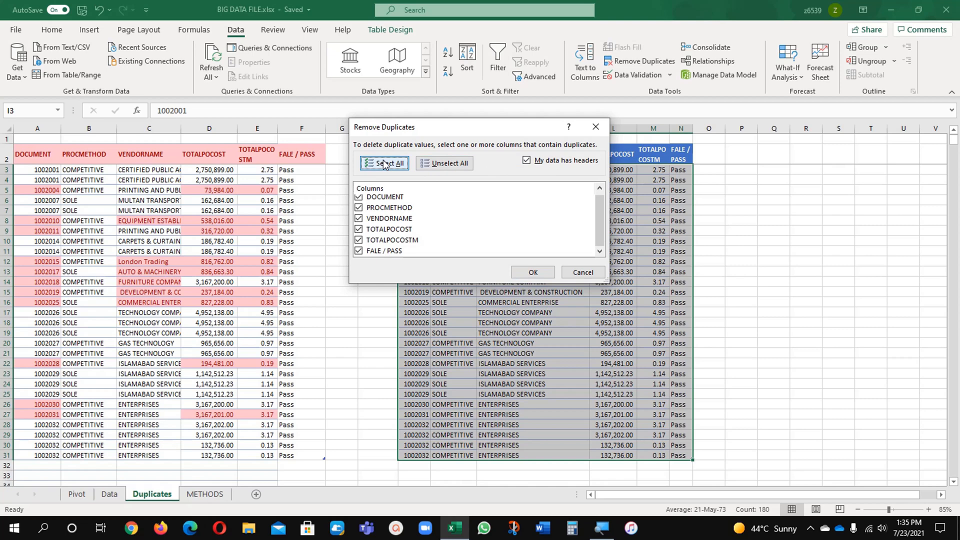
{"action": "left_click", "coordinate": [531, 272]}
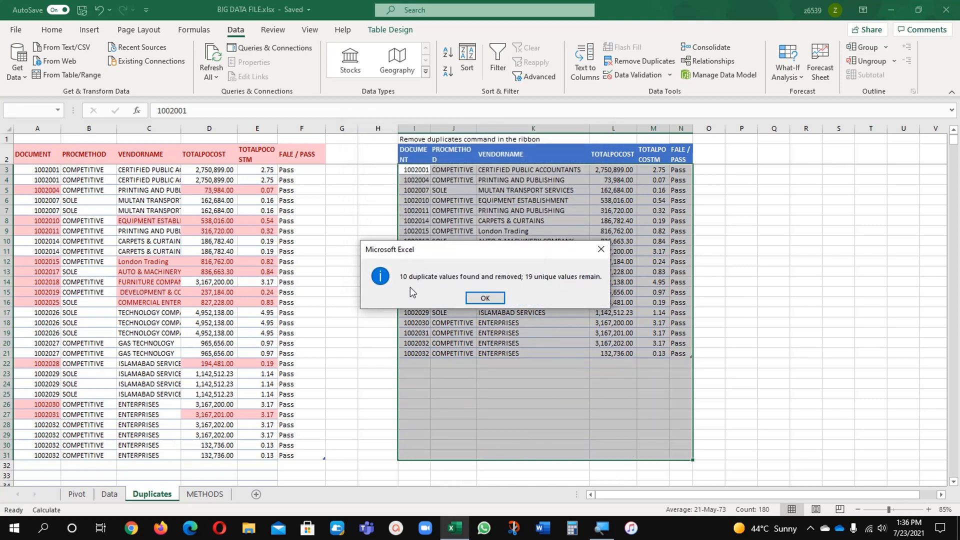
{"action": "mouse_move", "coordinate": [510, 287]}
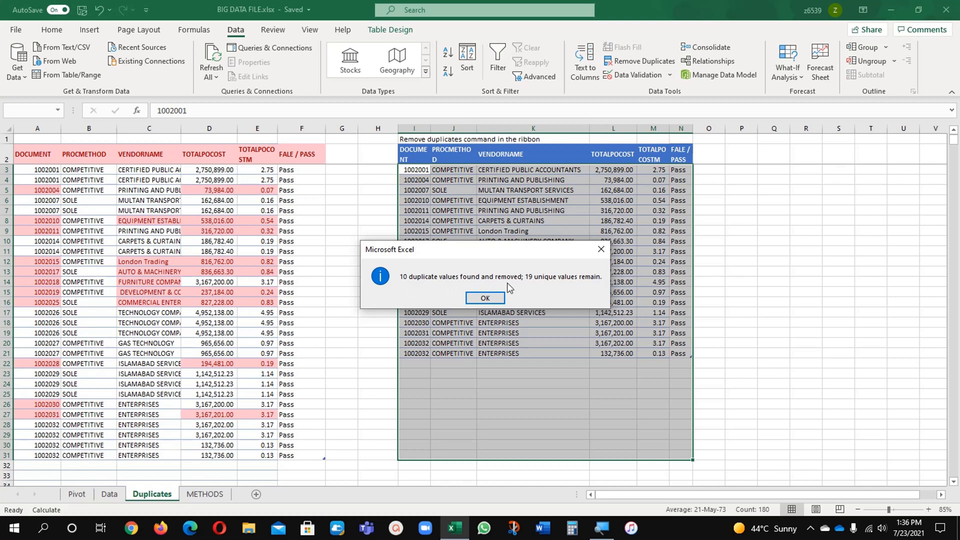
{"action": "mouse_move", "coordinate": [590, 287]}
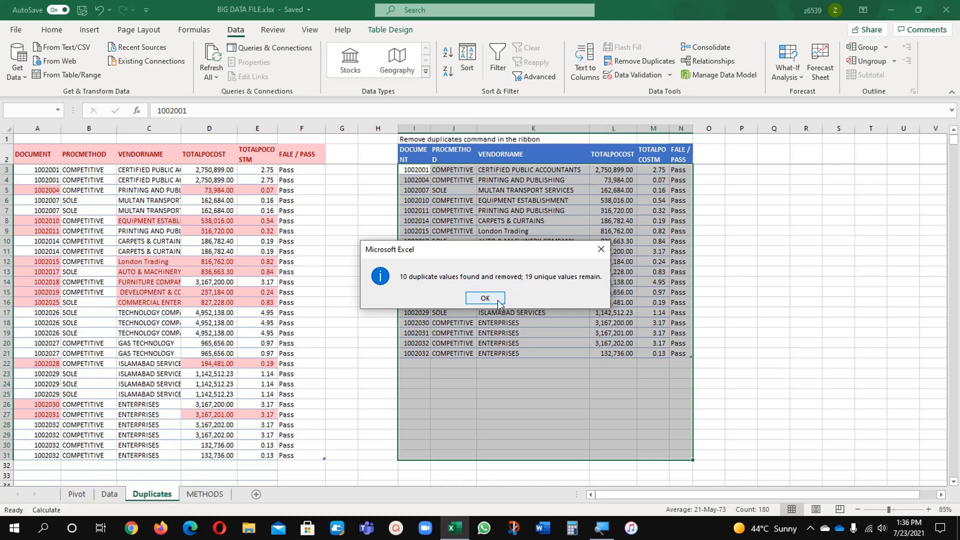
{"action": "left_click", "coordinate": [485, 298]}
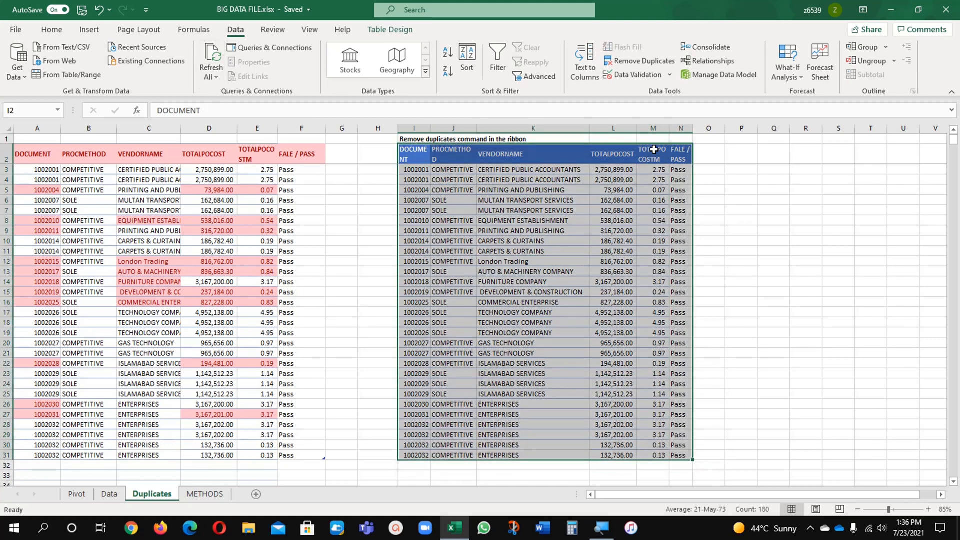
Run Remove Duplicates on VENDORNAME only, leaving 14 rows, then return to METHODS.
{"action": "left_click", "coordinate": [640, 61]}
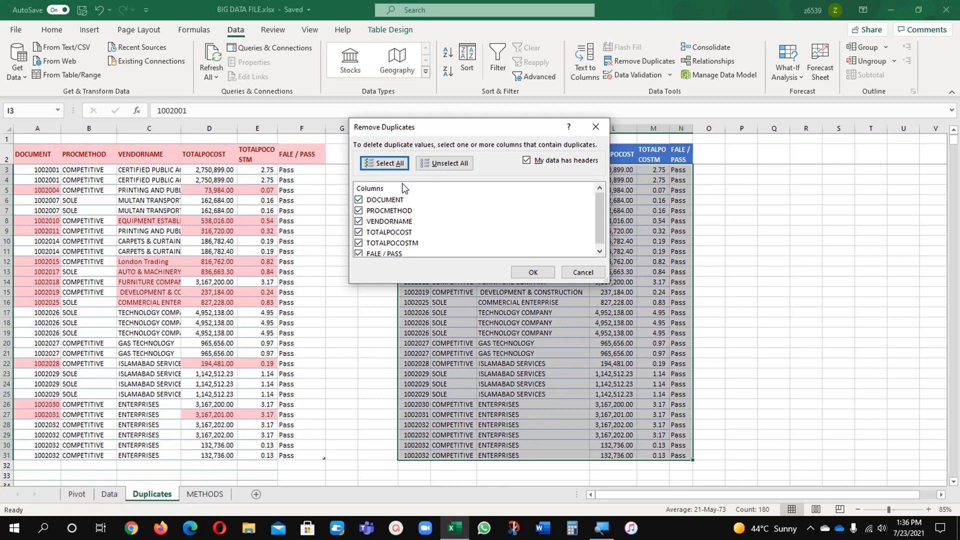
{"action": "left_click", "coordinate": [444, 163]}
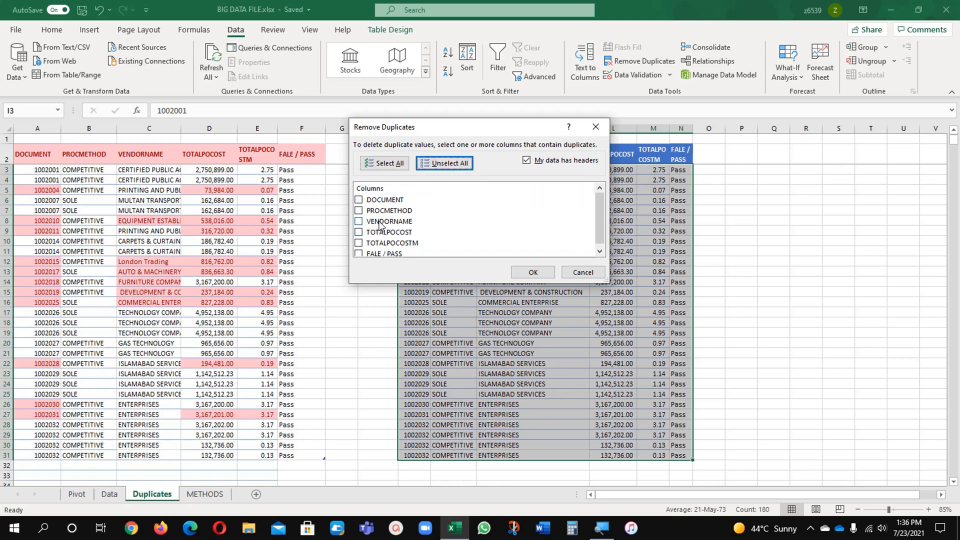
{"action": "left_click", "coordinate": [359, 221]}
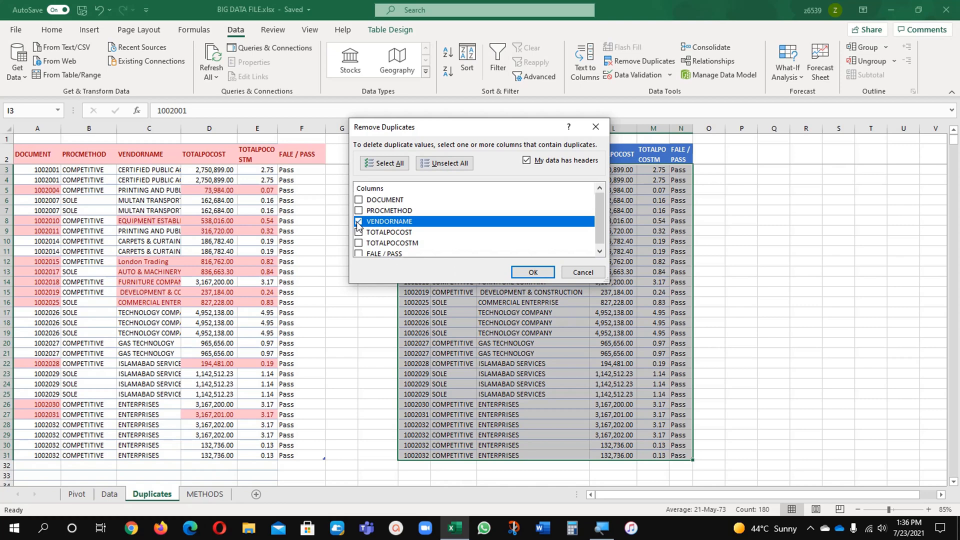
{"action": "left_click", "coordinate": [358, 221]}
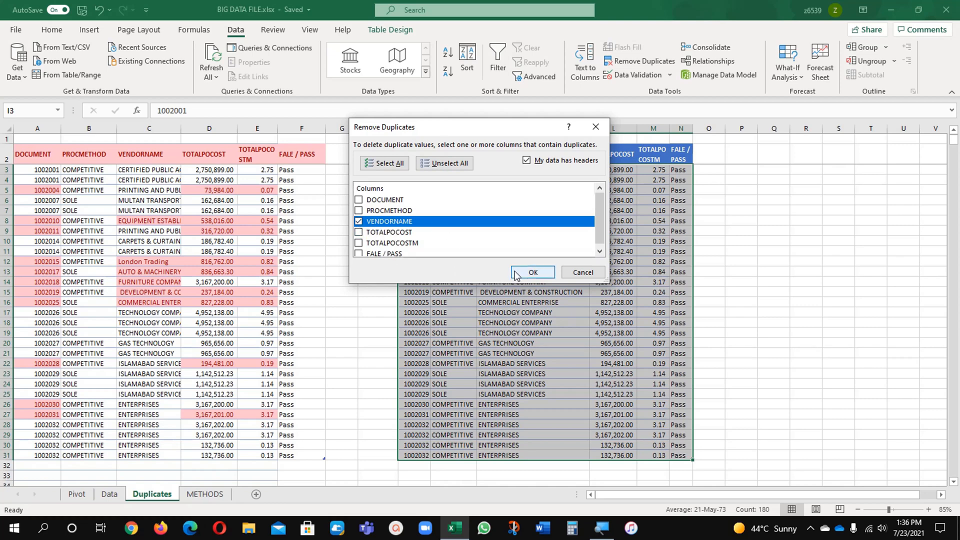
{"action": "left_click", "coordinate": [531, 272]}
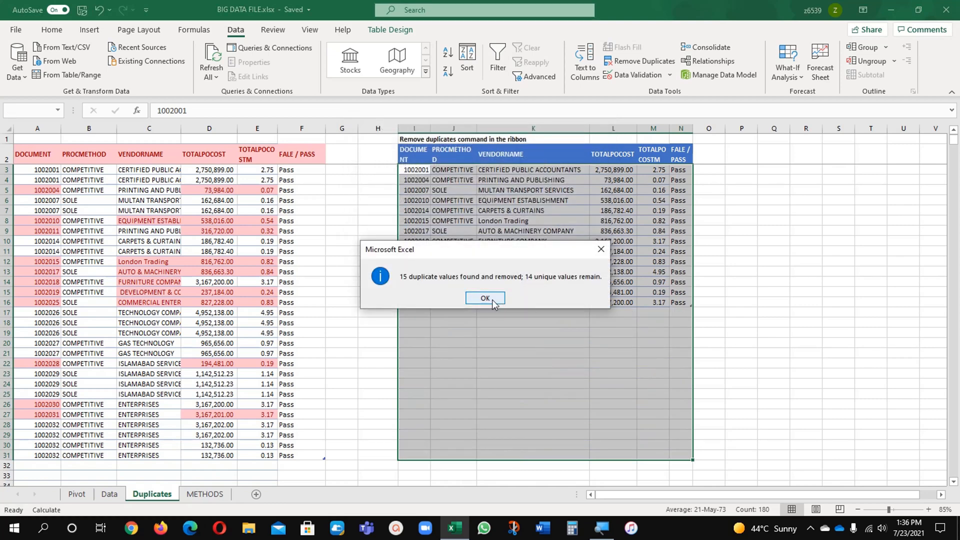
{"action": "left_click", "coordinate": [485, 298]}
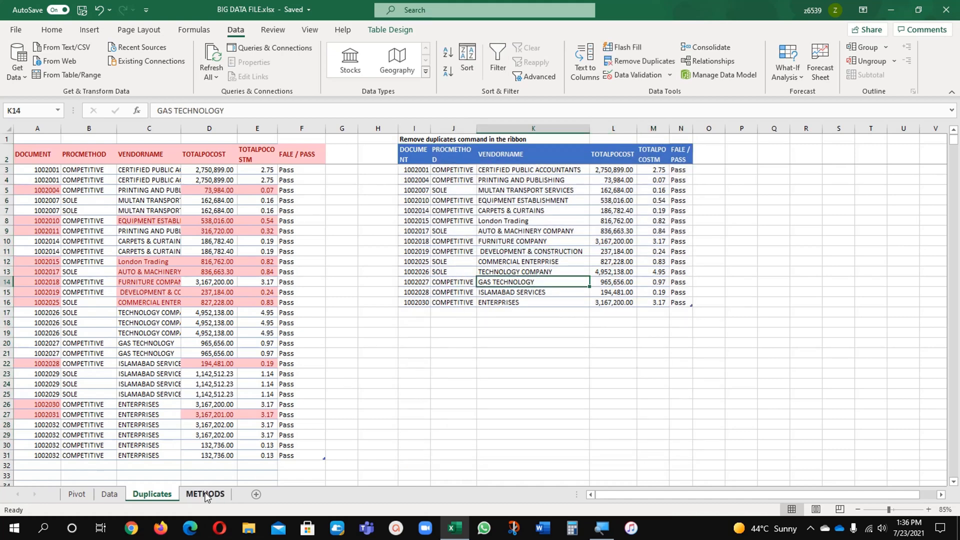
{"action": "left_click", "coordinate": [205, 494]}
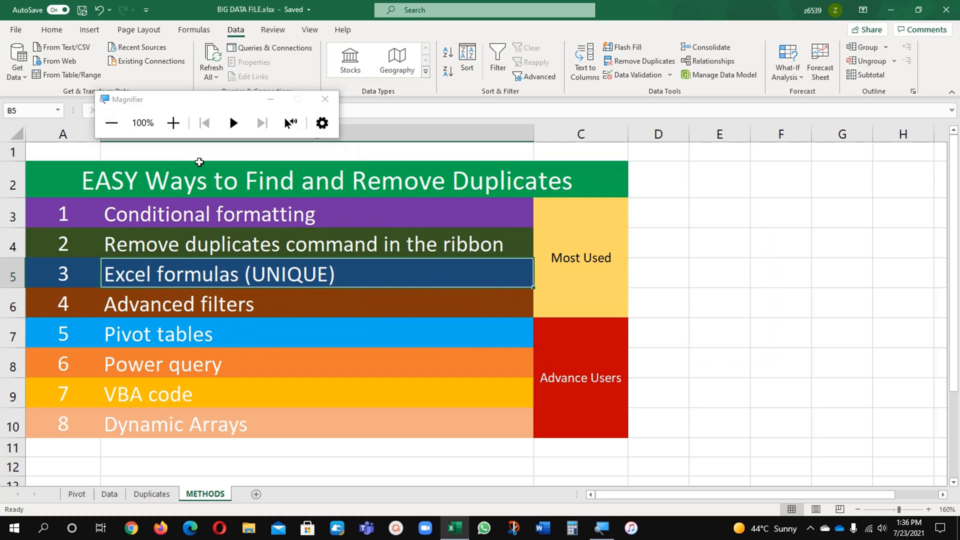
Enter =UNIQUE(DATA) in P3 so the distinct rows spill, then select the blue header row to copy.
{"action": "left_click", "coordinate": [152, 493]}
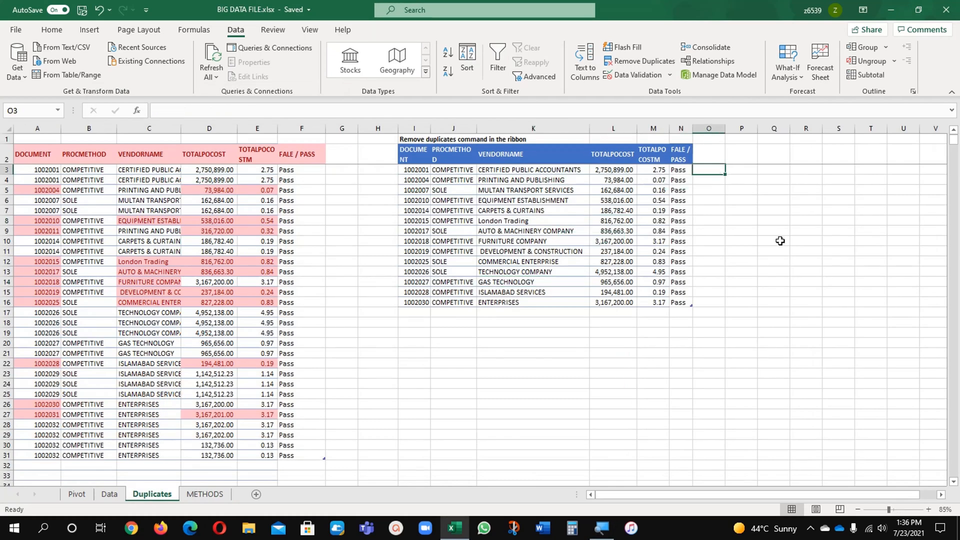
{"action": "left_click", "coordinate": [742, 171]}
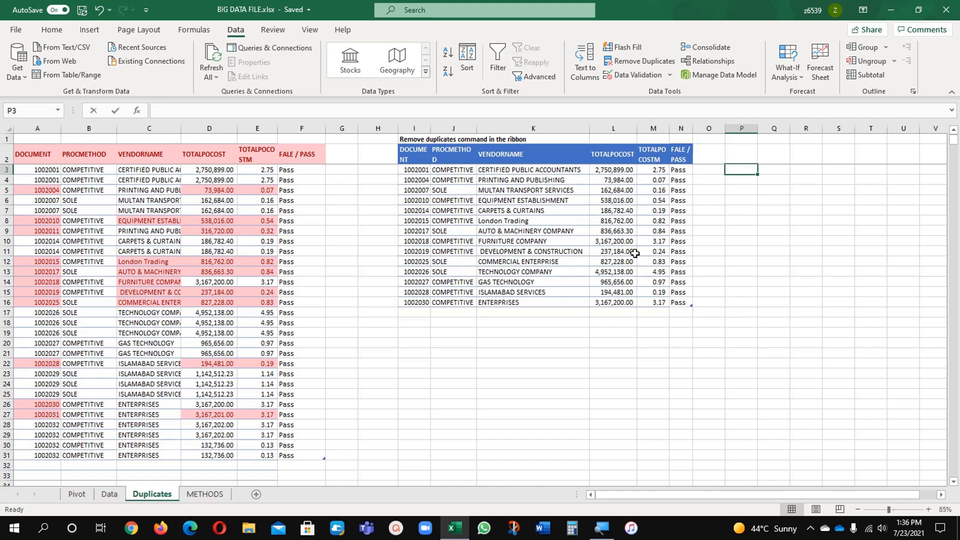
{"action": "type", "text": "=uniw"}
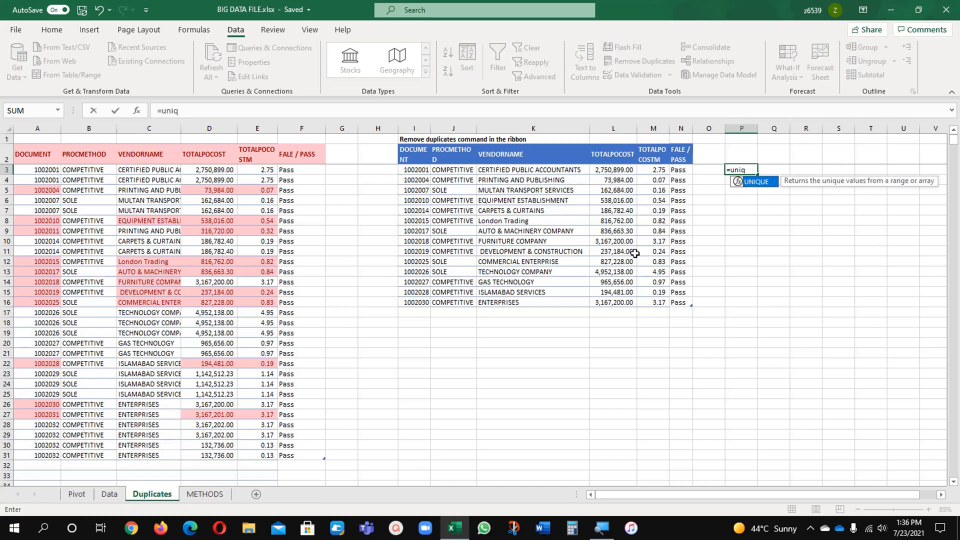
{"action": "type", "text": "UNIQUE("}
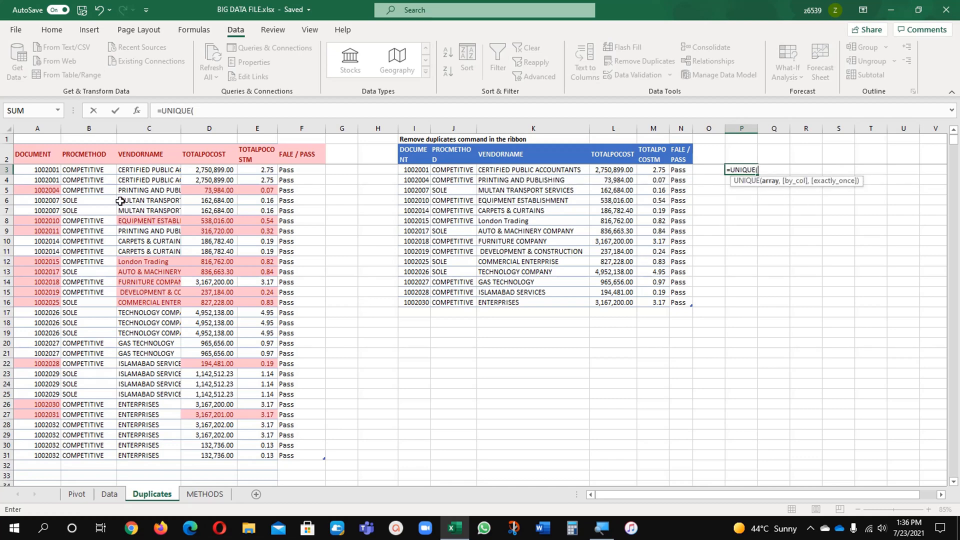
{"action": "mouse_move", "coordinate": [239, 434]}
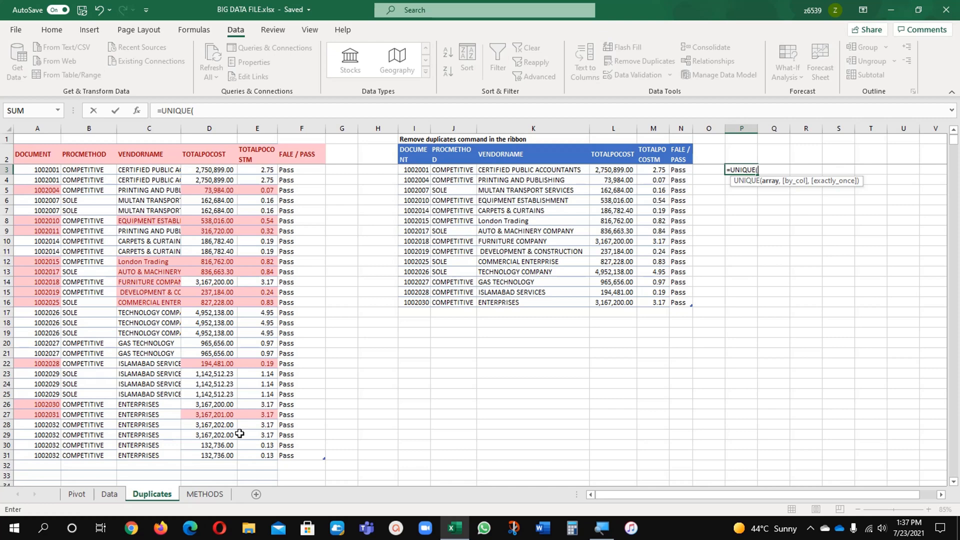
{"action": "mouse_move", "coordinate": [246, 442]}
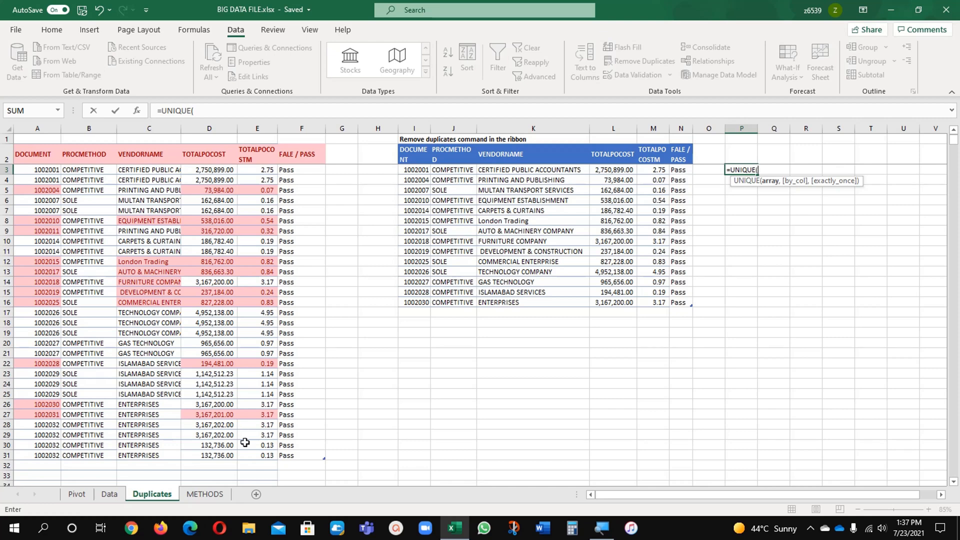
{"action": "type", "text": "DATA"}
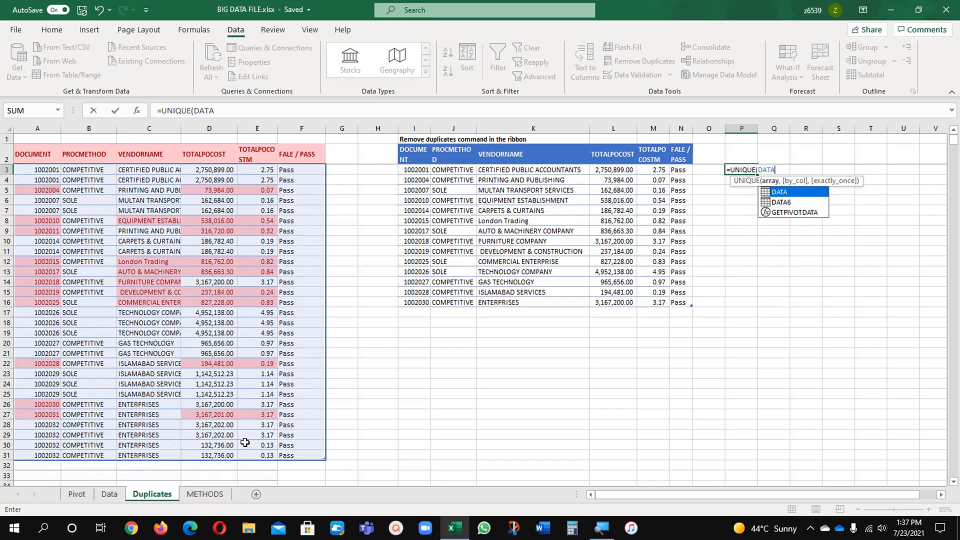
{"action": "key", "text": "Enter"}
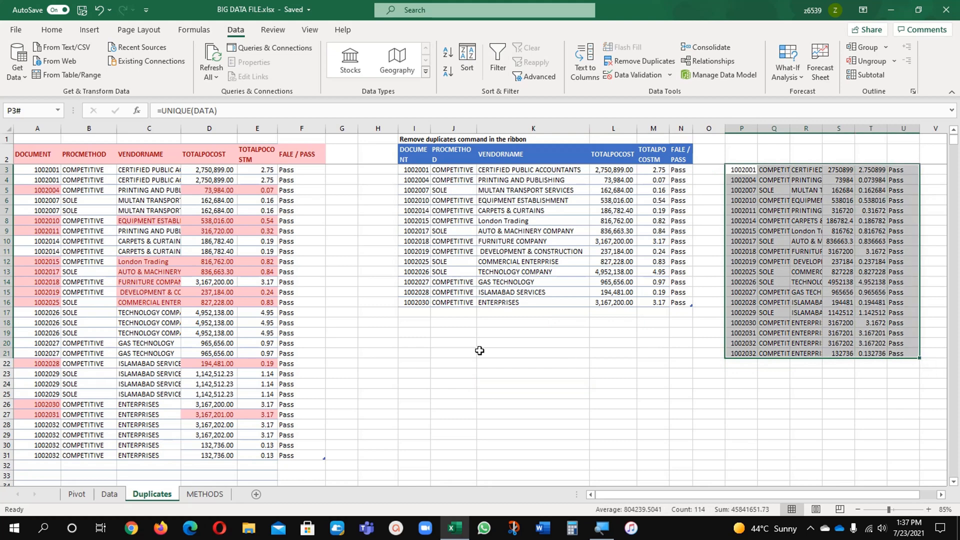
{"action": "mouse_move", "coordinate": [192, 286]}
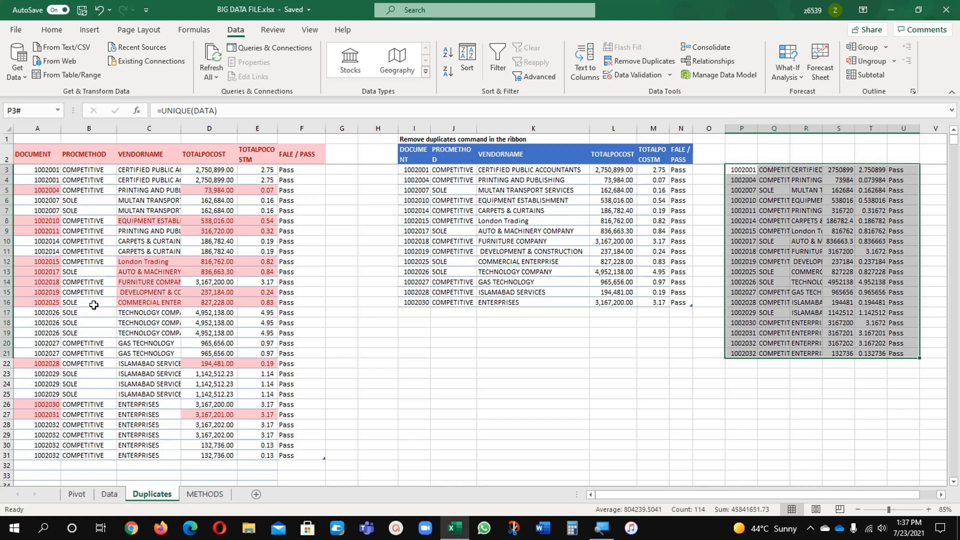
{"action": "mouse_move", "coordinate": [291, 424]}
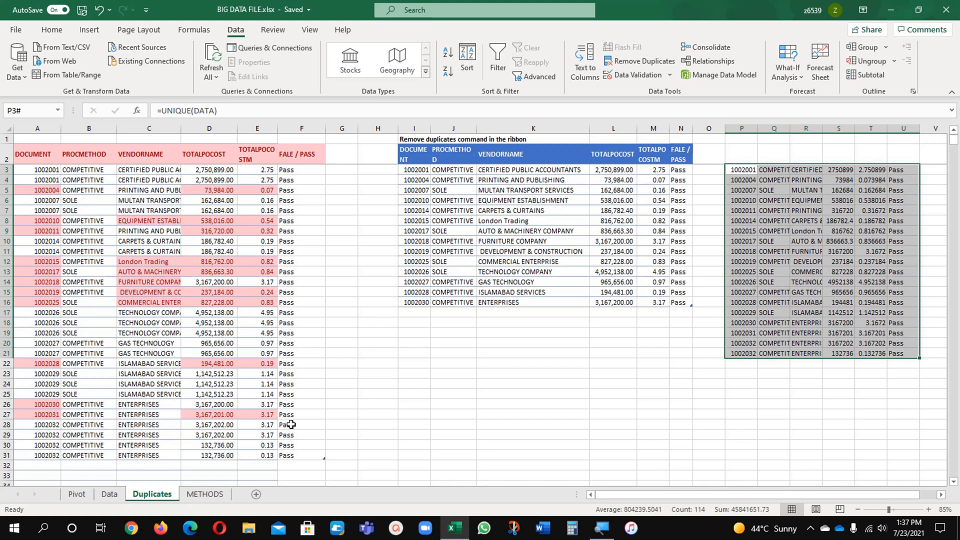
{"action": "mouse_move", "coordinate": [662, 230]}
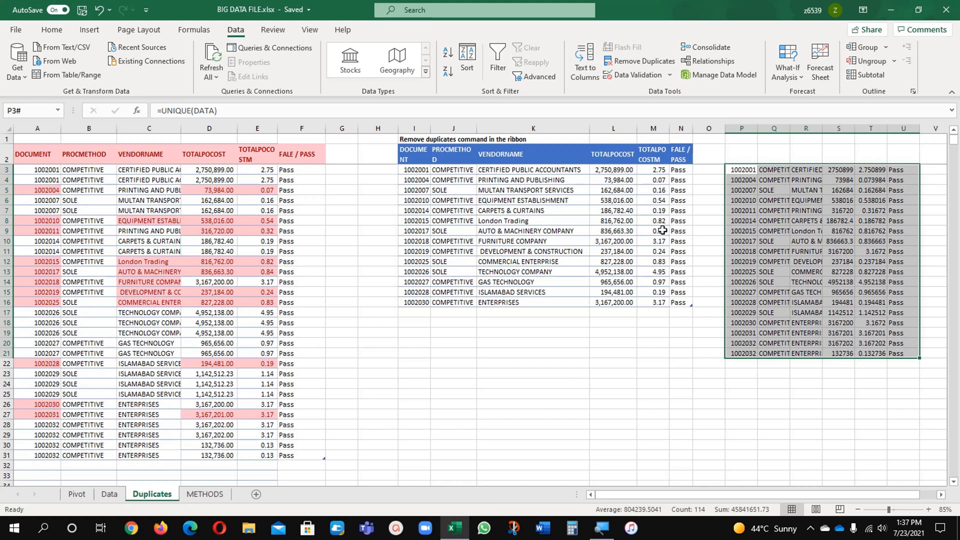
{"action": "left_click", "coordinate": [414, 154]}
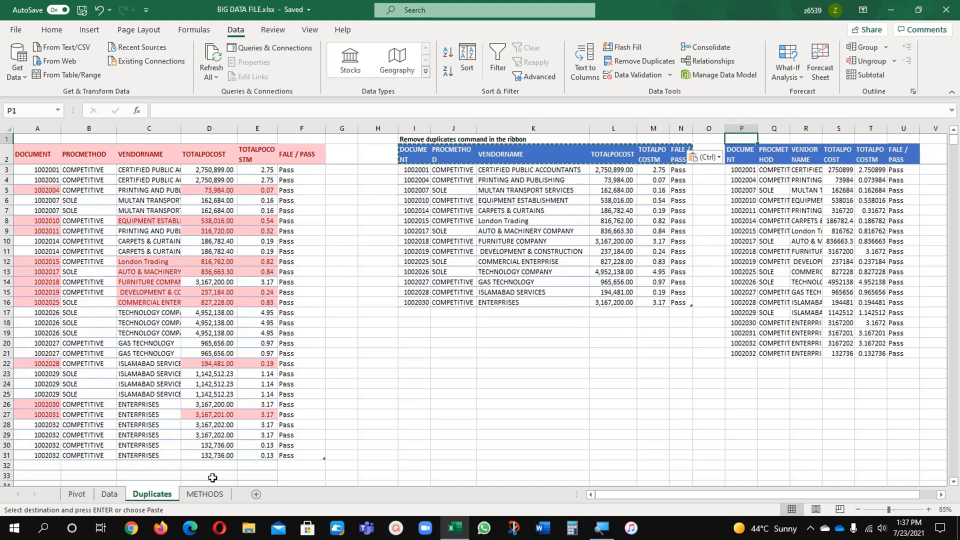
Title the UNIQUE result 'Excel formulas (UNIQUE)', enlarge the middle title, and show METHODS.
{"action": "left_click", "coordinate": [204, 494]}
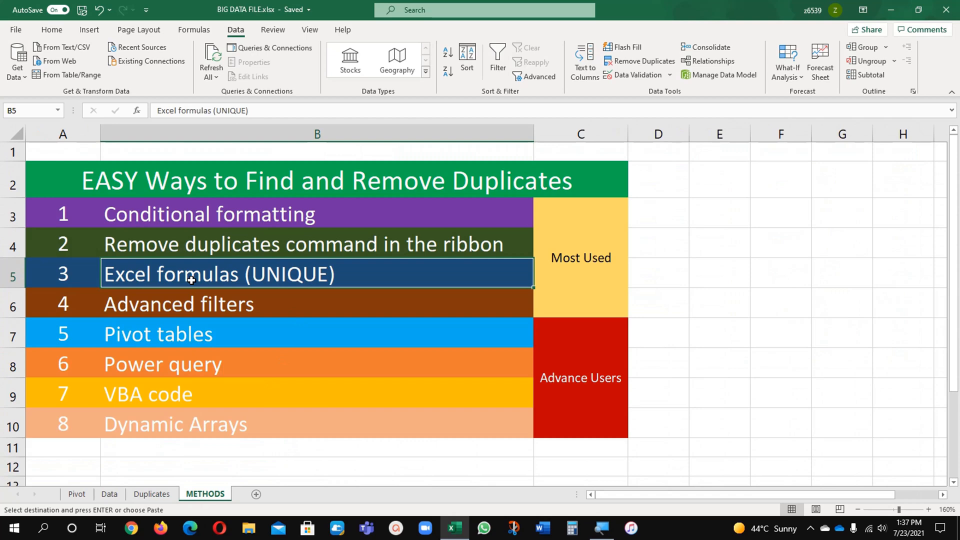
{"action": "left_click", "coordinate": [152, 494]}
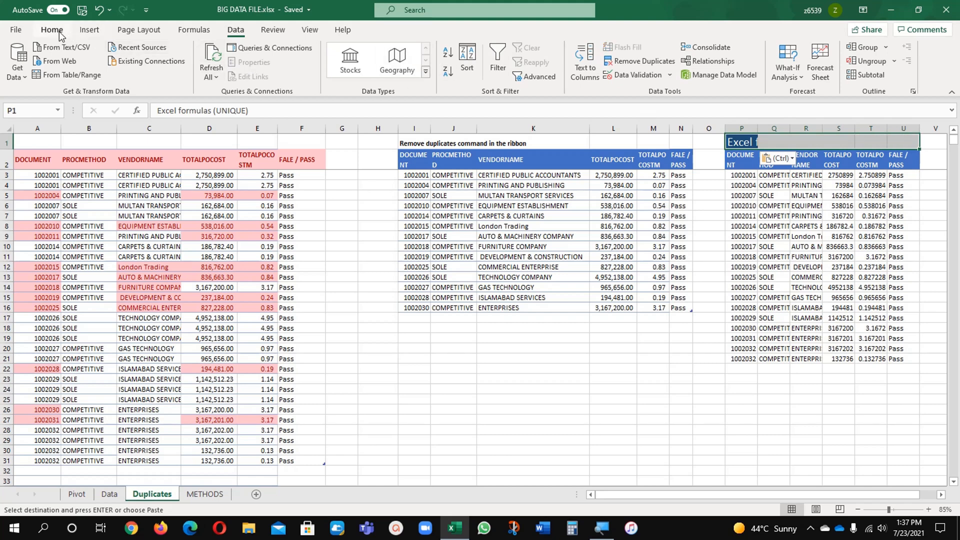
{"action": "left_click", "coordinate": [51, 29]}
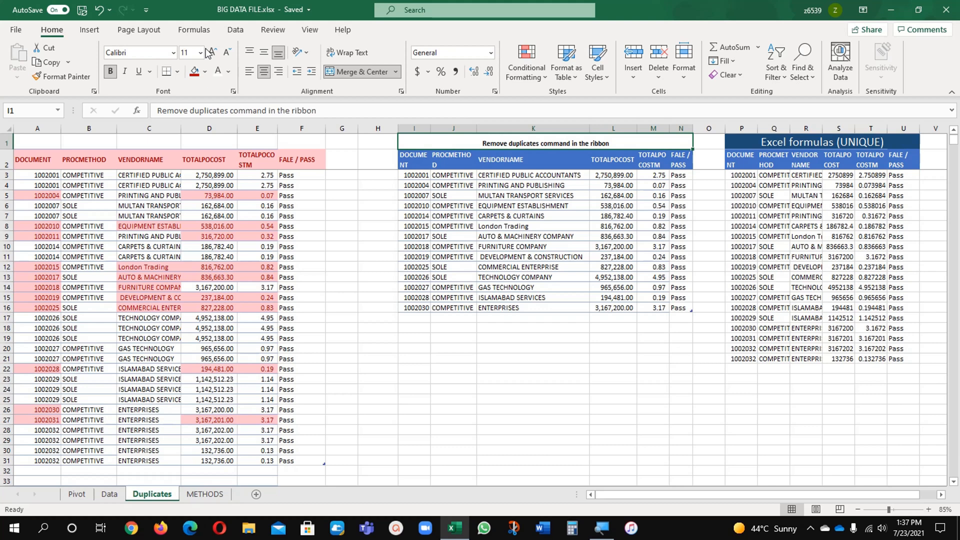
{"action": "left_click", "coordinate": [210, 52]}
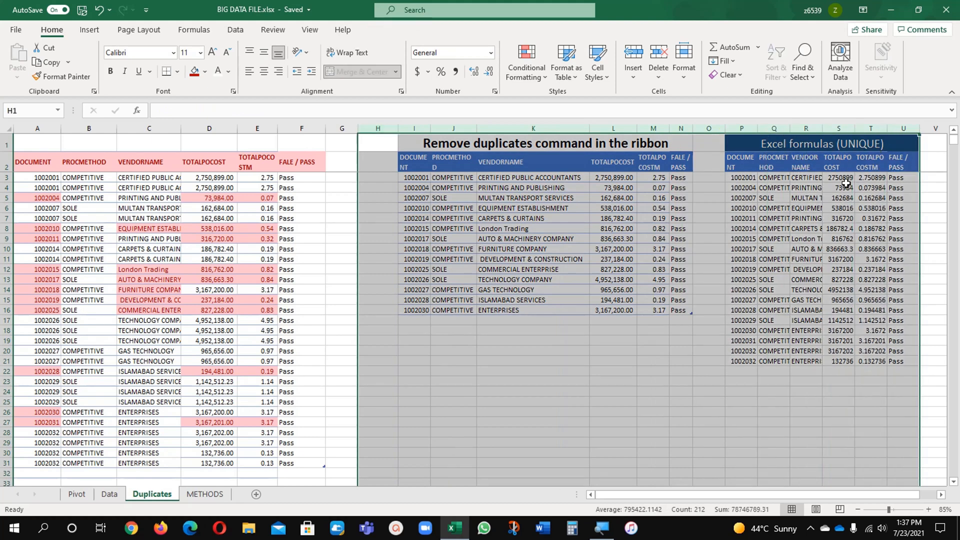
{"action": "left_click", "coordinate": [205, 494]}
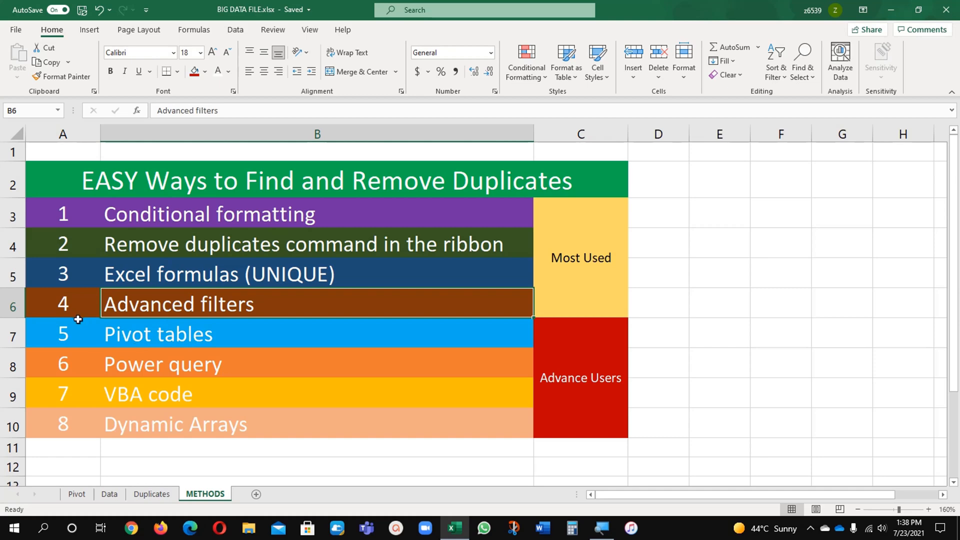
Mark Advanced filters on METHODS, then select the source table A2:F31 with headers on Duplicates.
{"action": "left_click", "coordinate": [62, 304]}
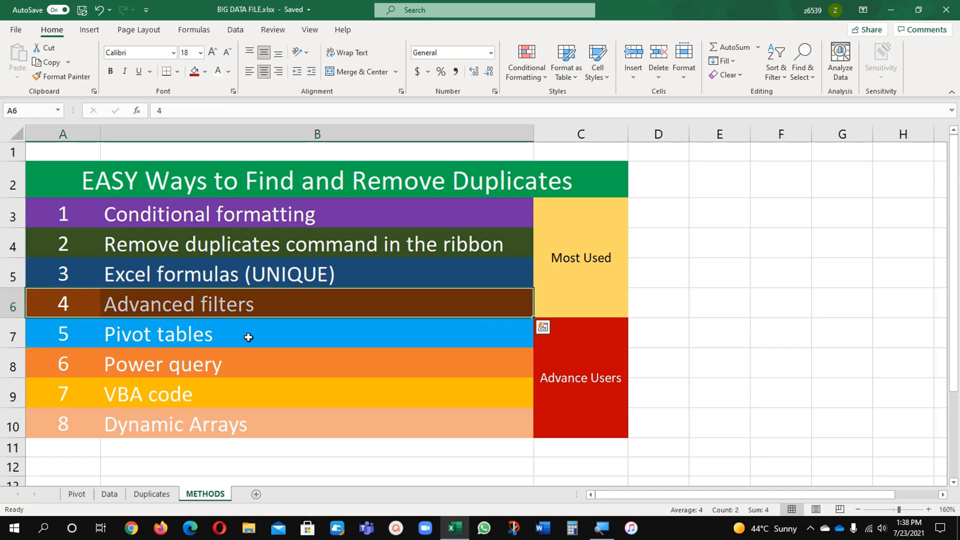
{"action": "left_click", "coordinate": [245, 334]}
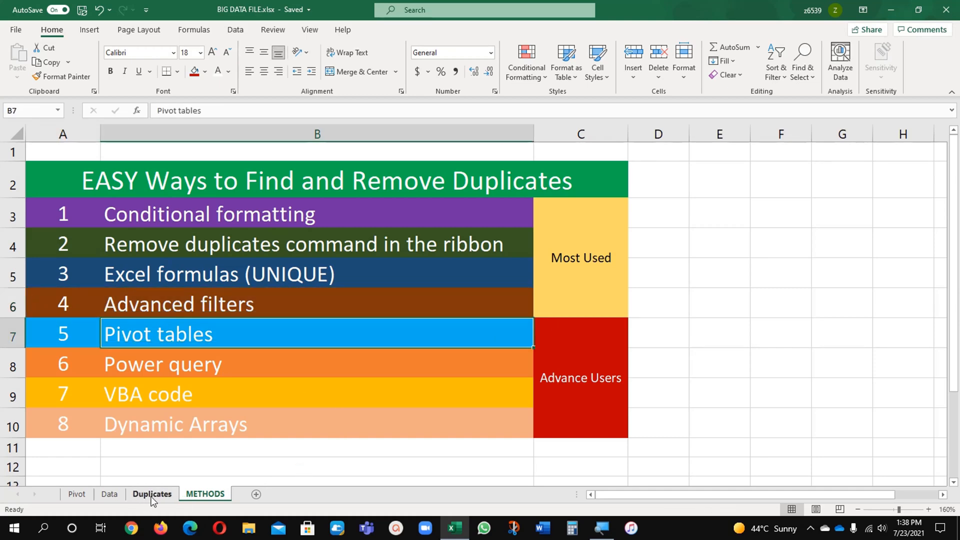
{"action": "left_click", "coordinate": [152, 494]}
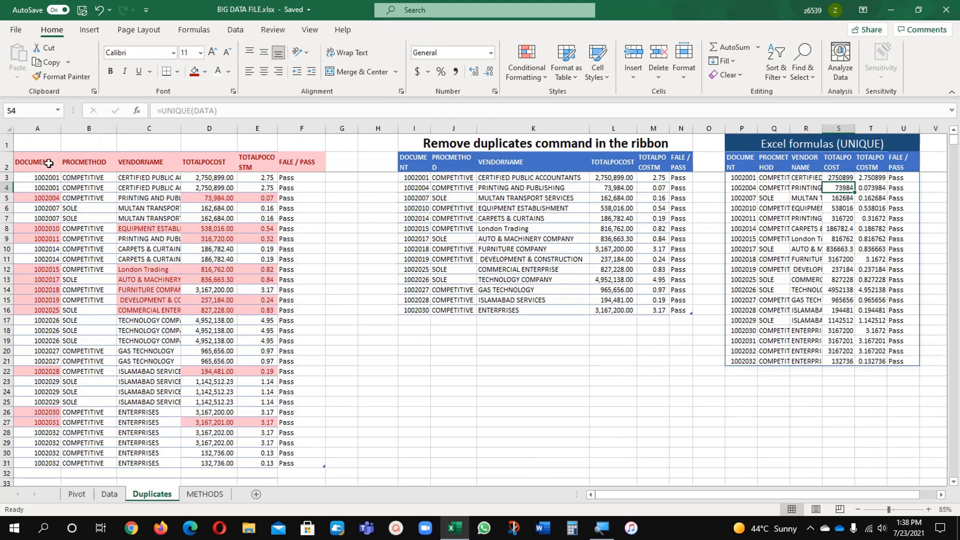
{"action": "left_click_drag", "start_coordinate": [33, 162], "coordinate": [294, 476]}
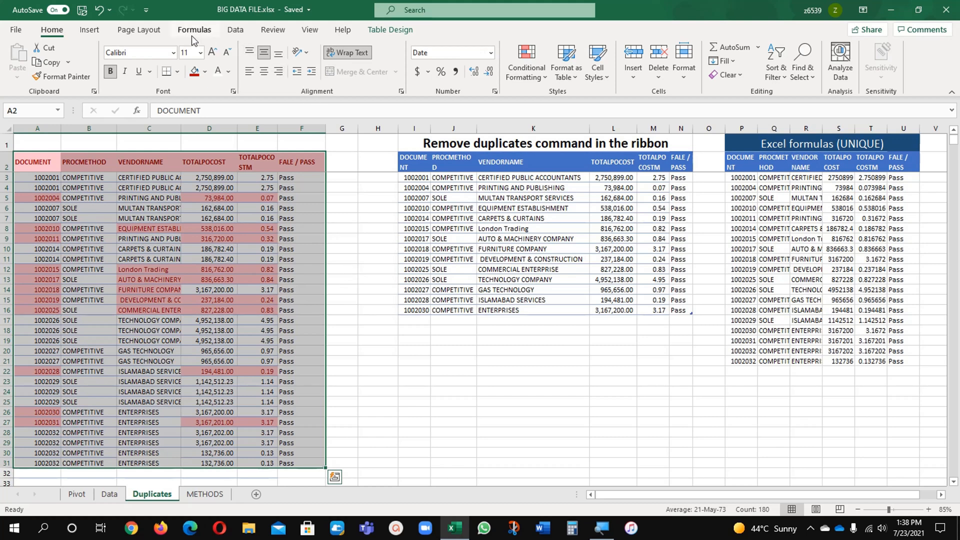
Set the Advanced Filter to copy to another location with W2 as the destination.
{"action": "left_click", "coordinate": [235, 29]}
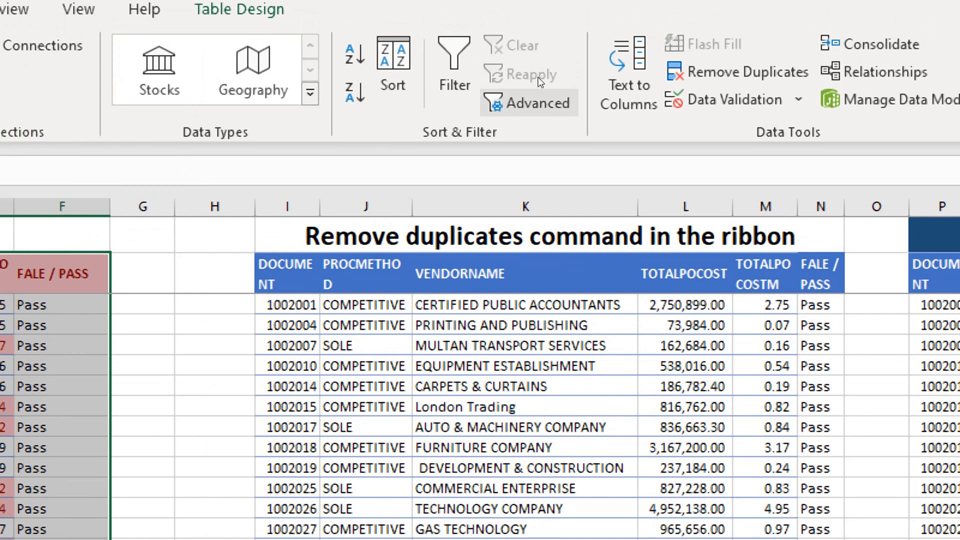
{"action": "left_click", "coordinate": [538, 103]}
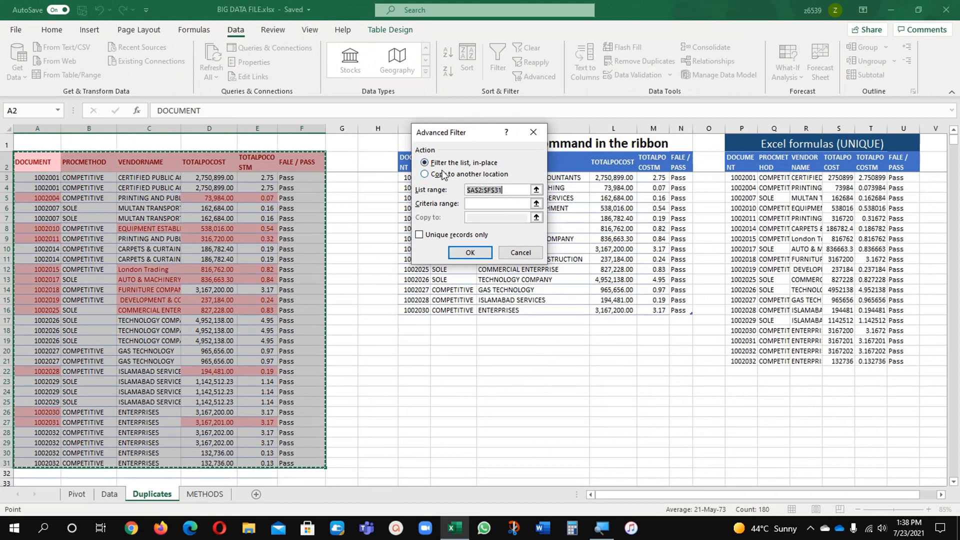
{"action": "left_click", "coordinate": [424, 174]}
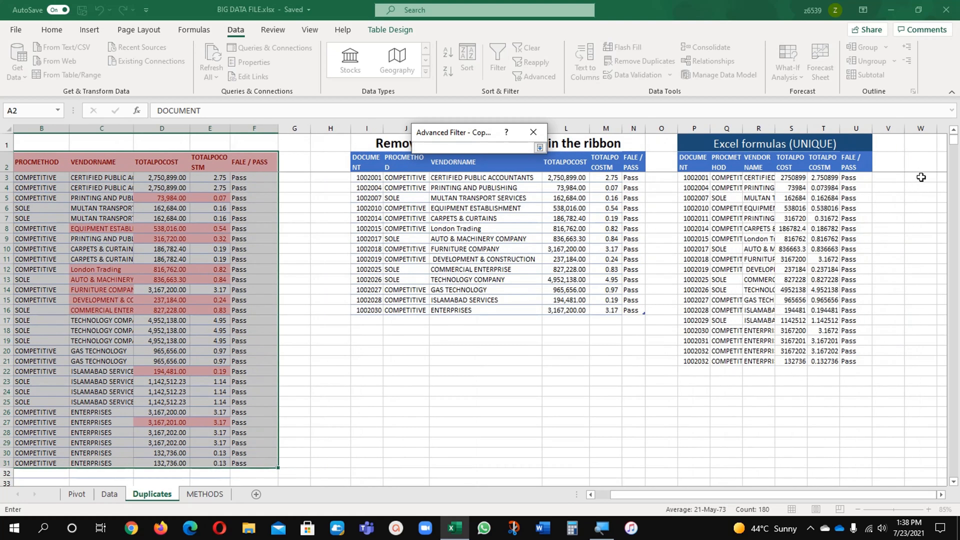
{"action": "left_click", "coordinate": [921, 161]}
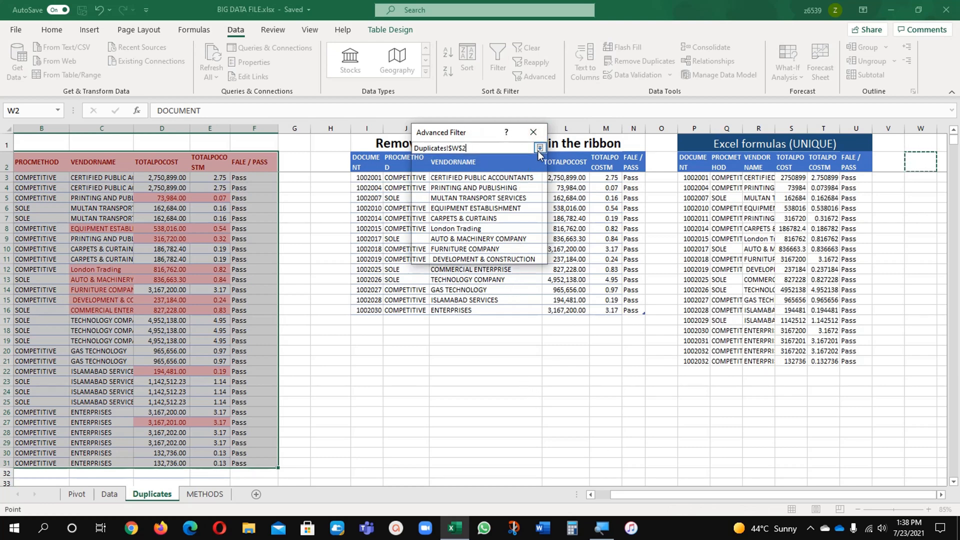
{"action": "left_click", "coordinate": [538, 148]}
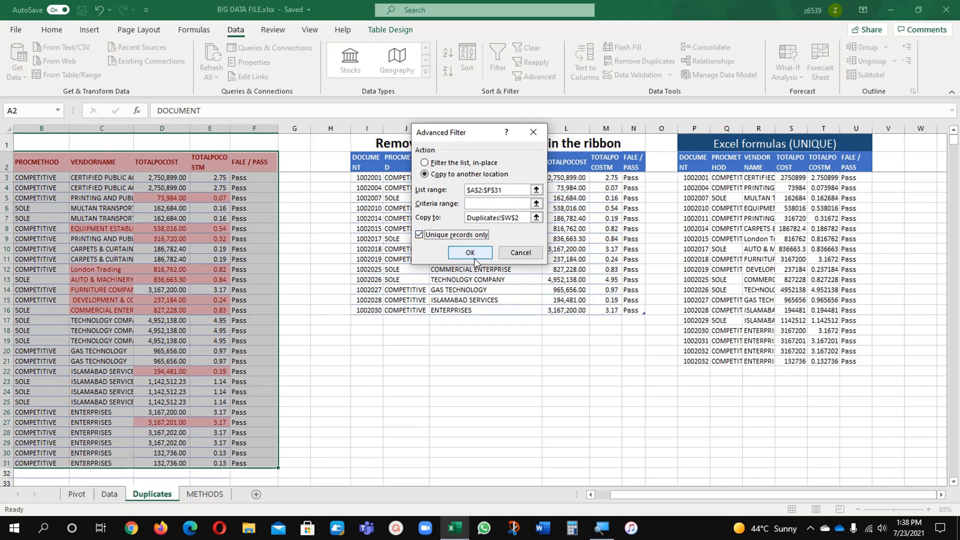
Confirm the Advanced Filter to output the unique records at W2 and select the new table.
{"action": "left_click", "coordinate": [470, 252]}
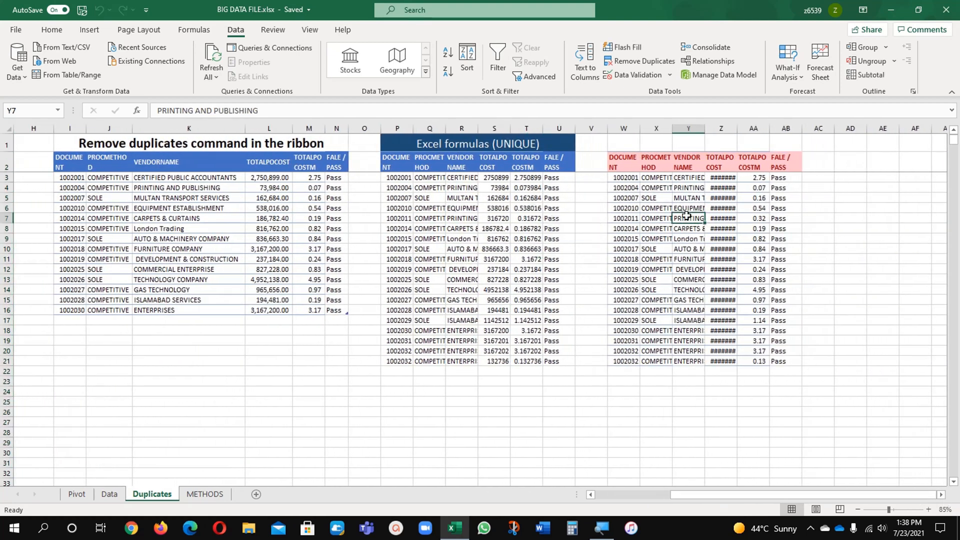
{"action": "left_click_drag", "start_coordinate": [623, 178], "coordinate": [787, 361]}
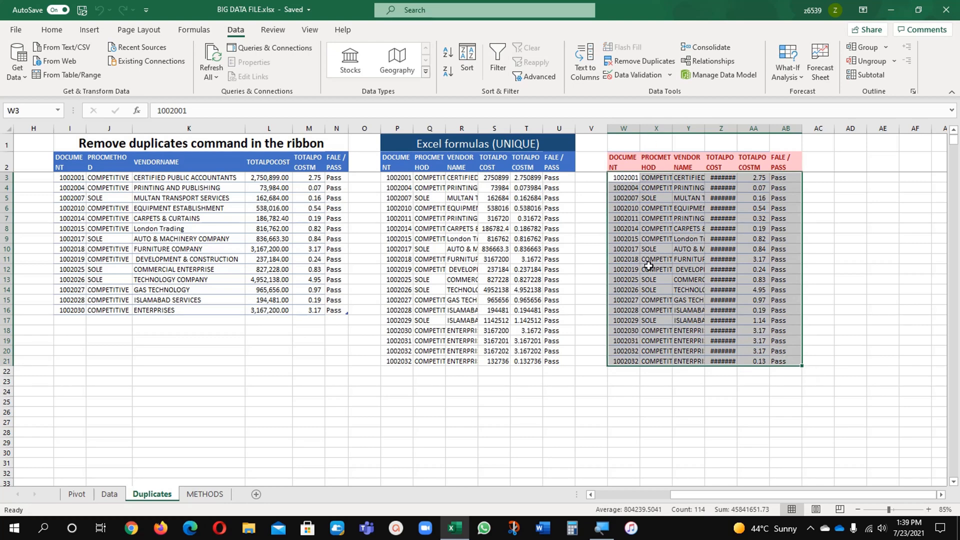
{"action": "left_click", "coordinate": [656, 269]}
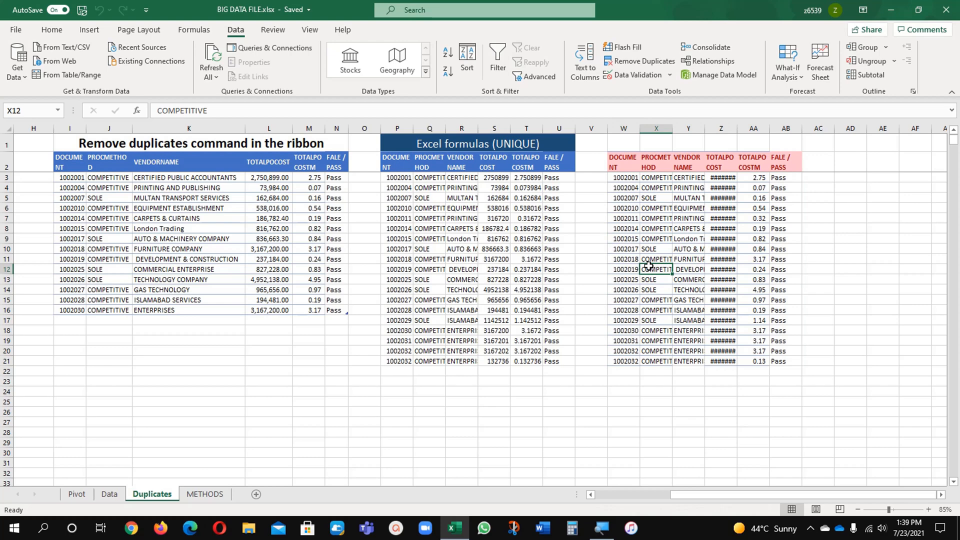
{"action": "mouse_move", "coordinate": [644, 219]}
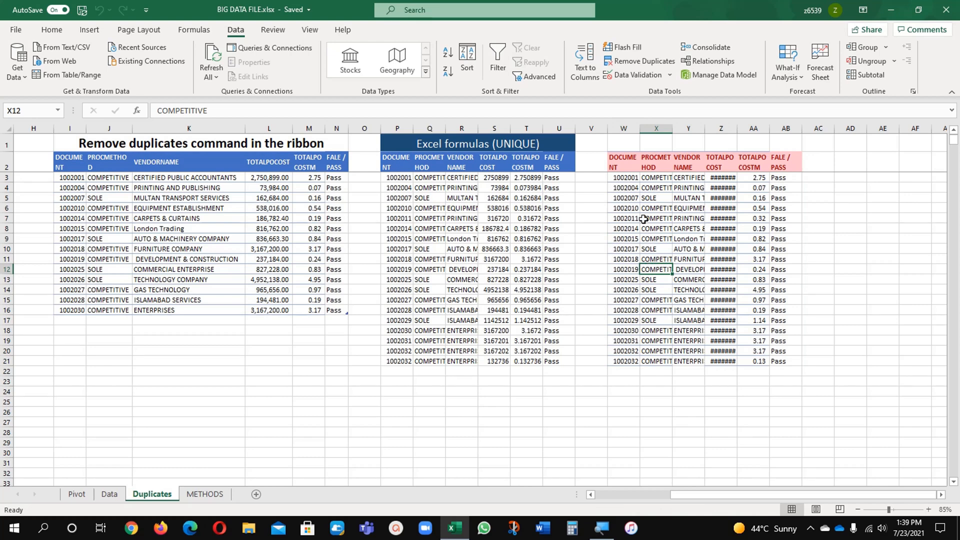